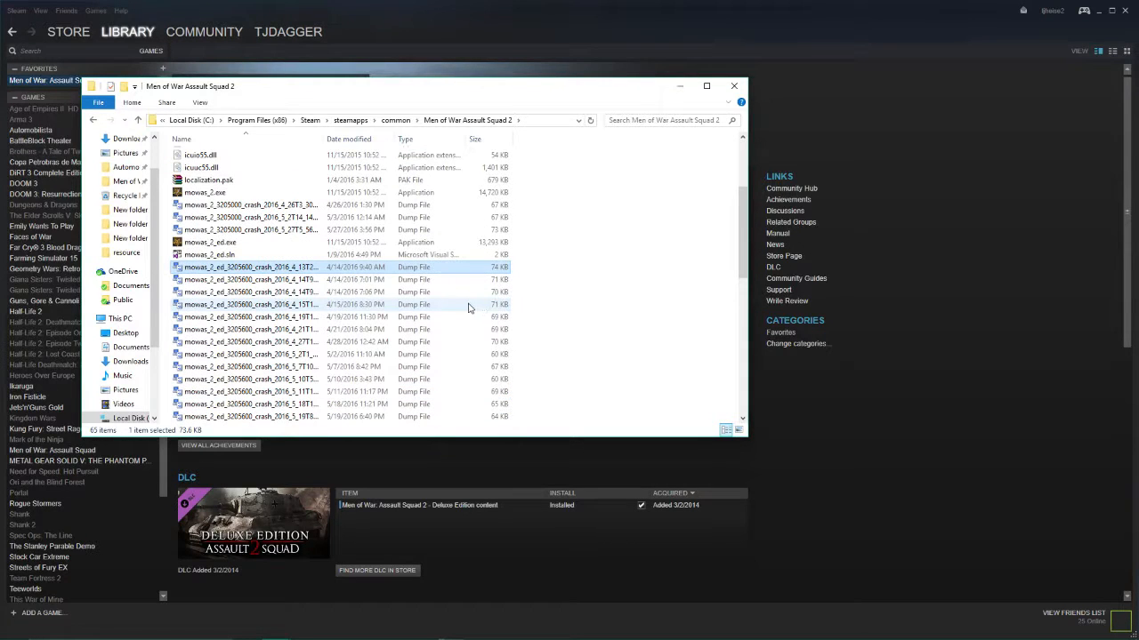
Run mowas_2_workshop.exe from the Men of War Assault Squad 2 folder and start a new item.
scroll(down, 3)
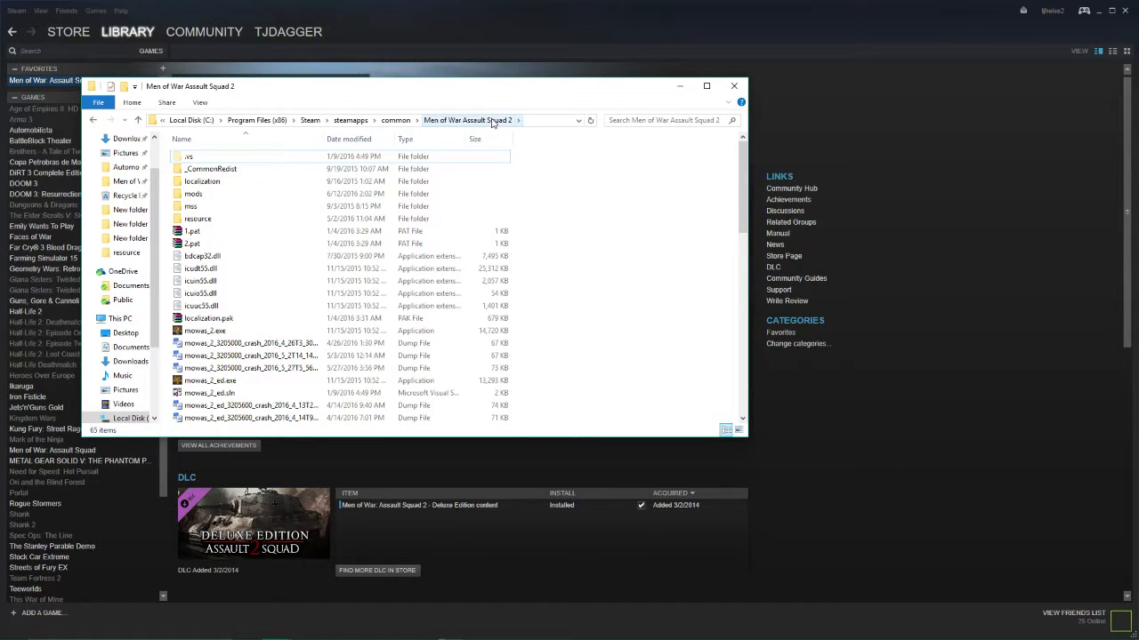
scroll(down, 3)
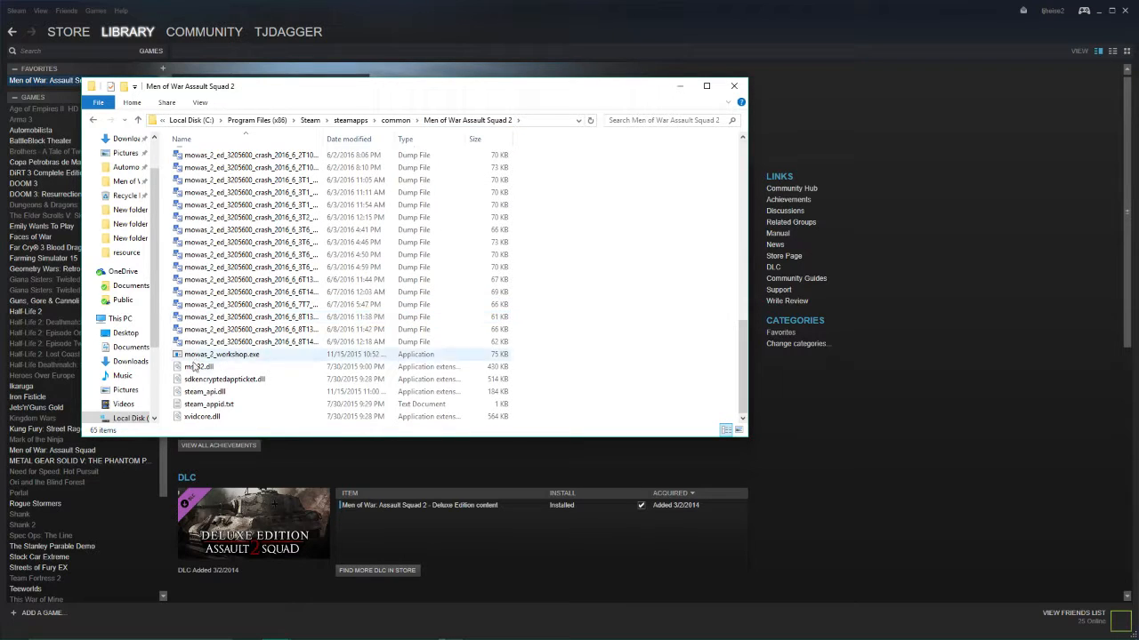
click(221, 354)
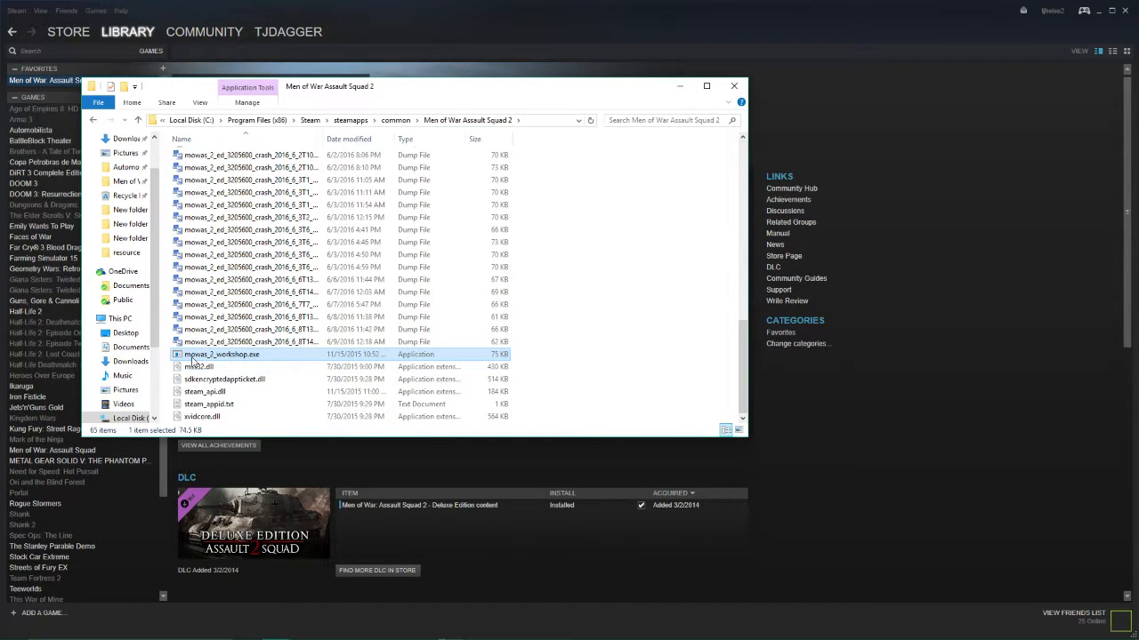
mouse_move(221, 354)
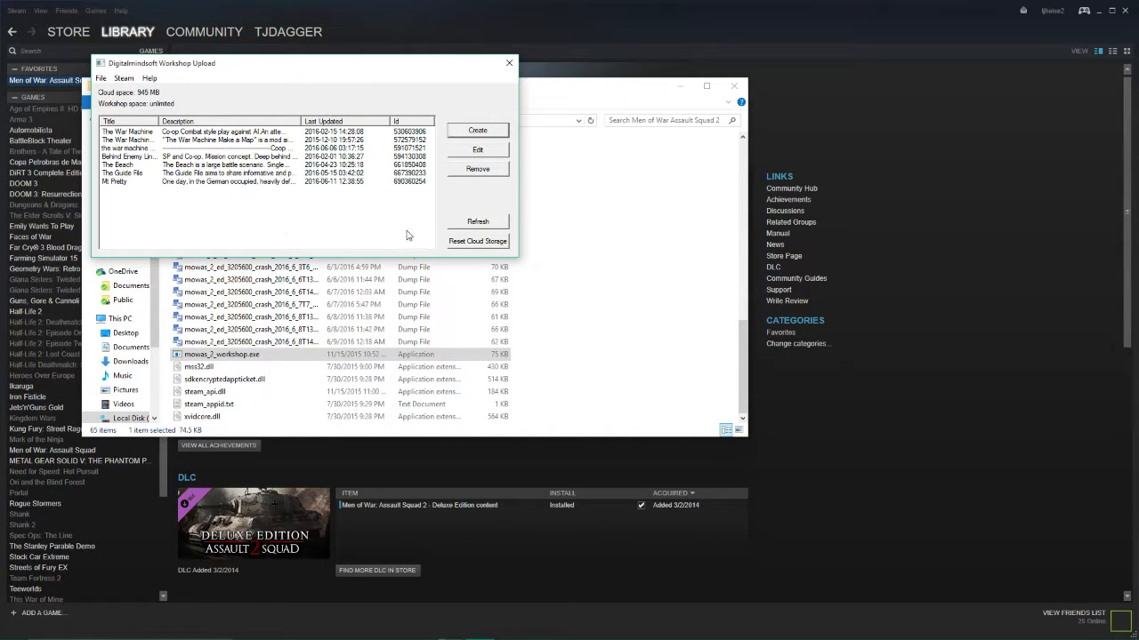
click(477, 130)
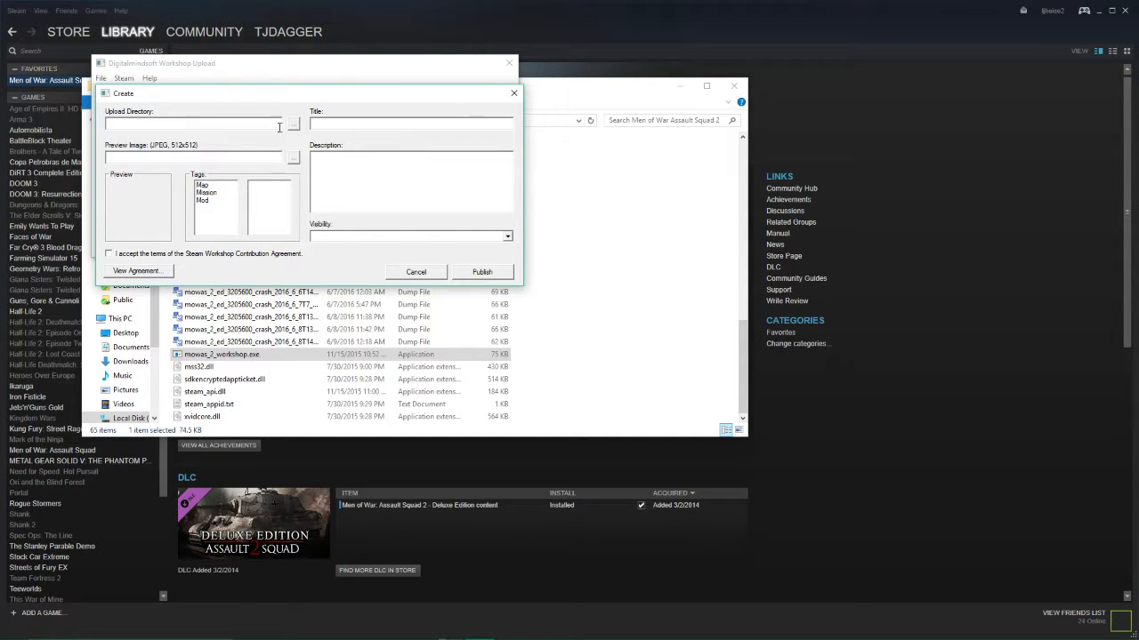
click(293, 125)
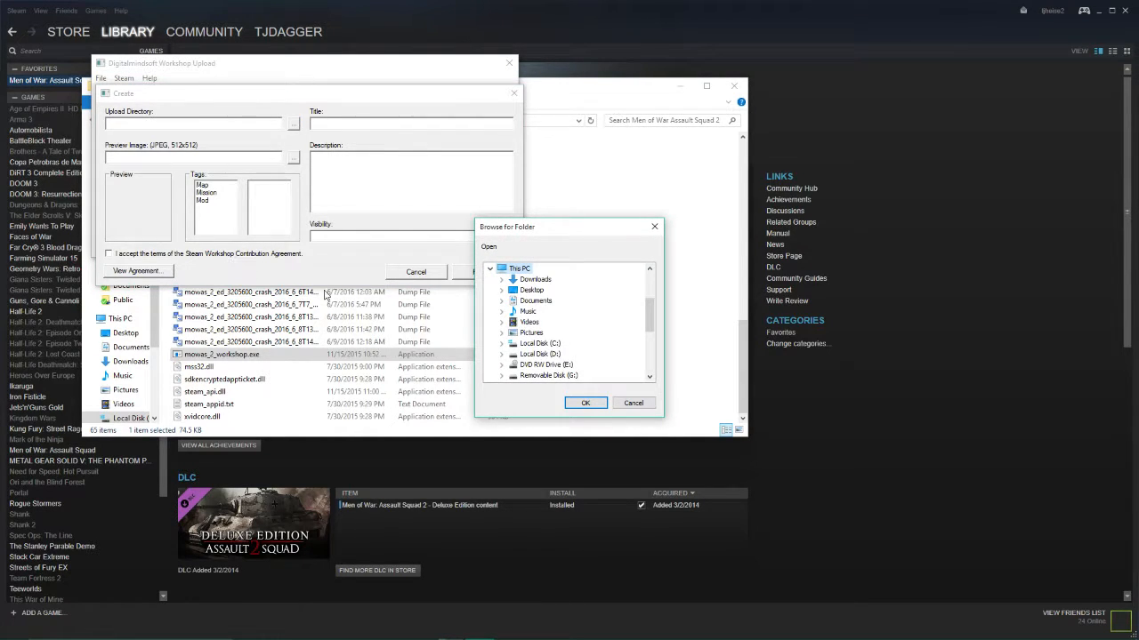
mouse_move(497, 362)
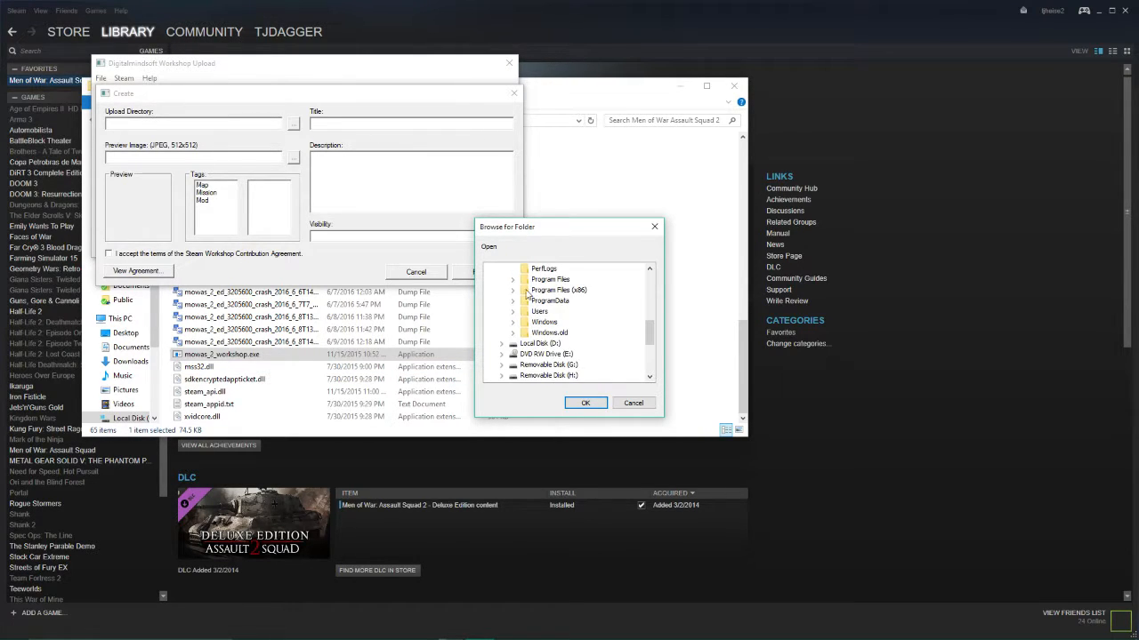
click(557, 289)
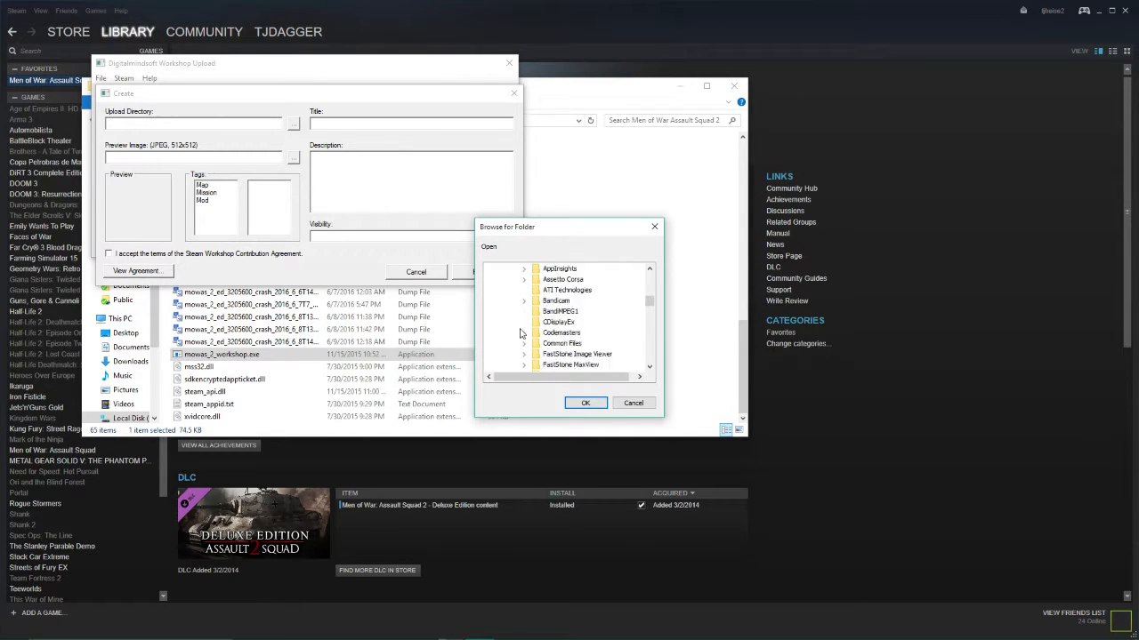
scroll(down, 3)
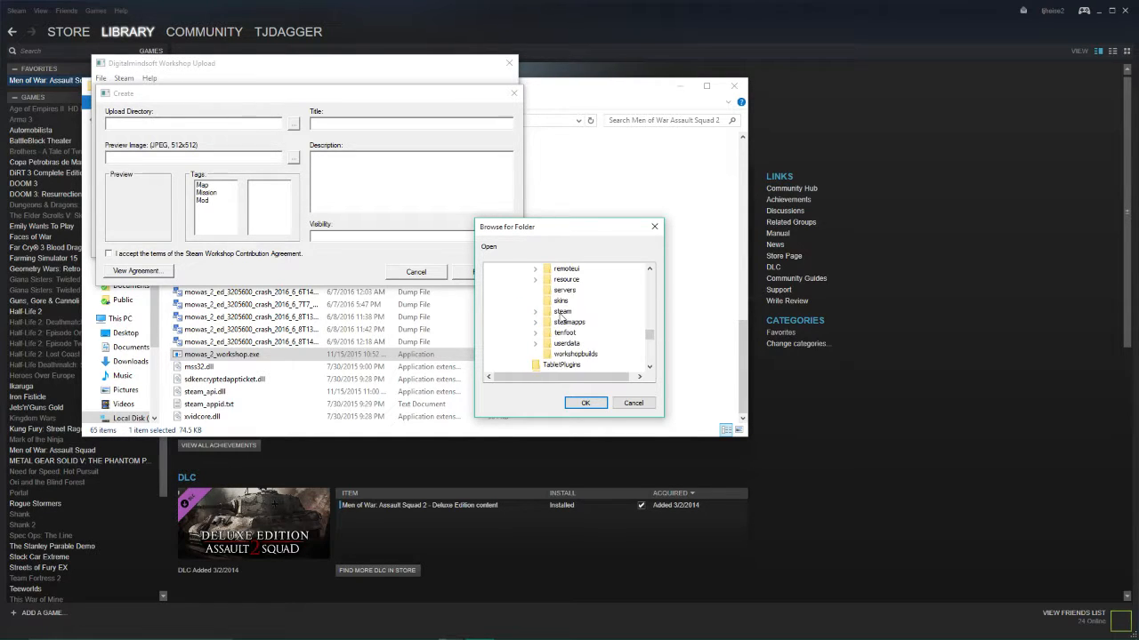
click(537, 322)
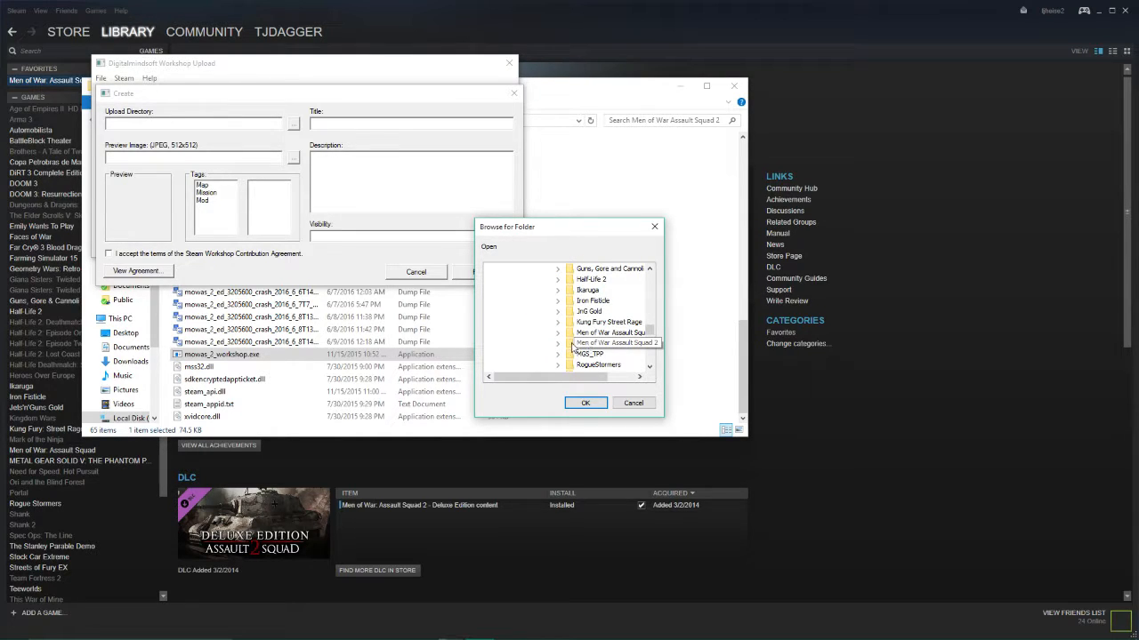
click(559, 300)
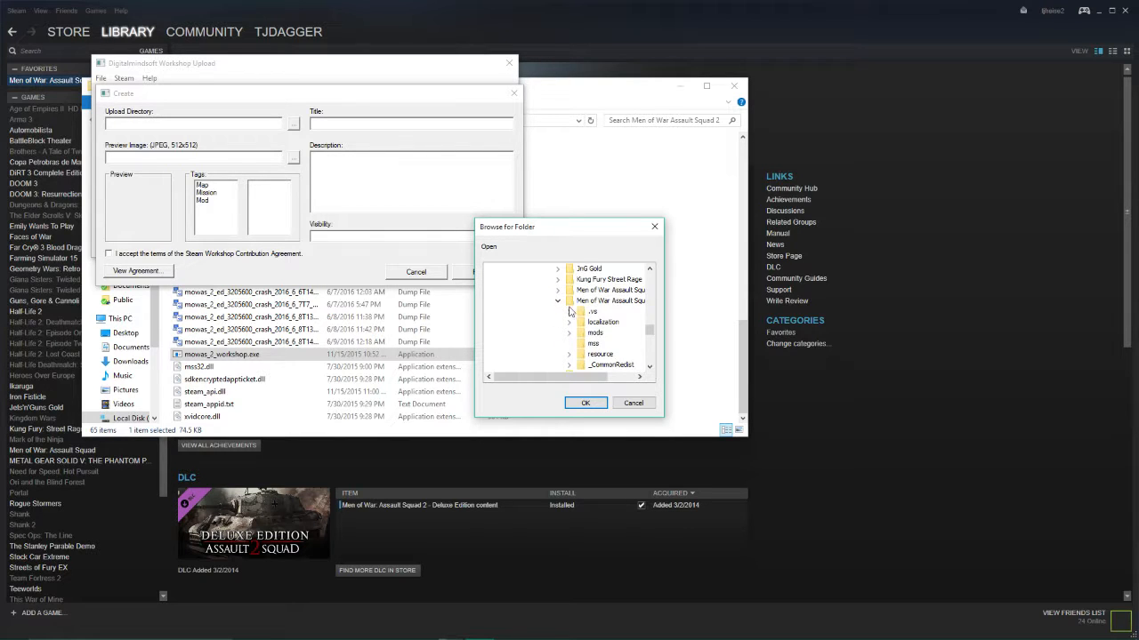
click(581, 332)
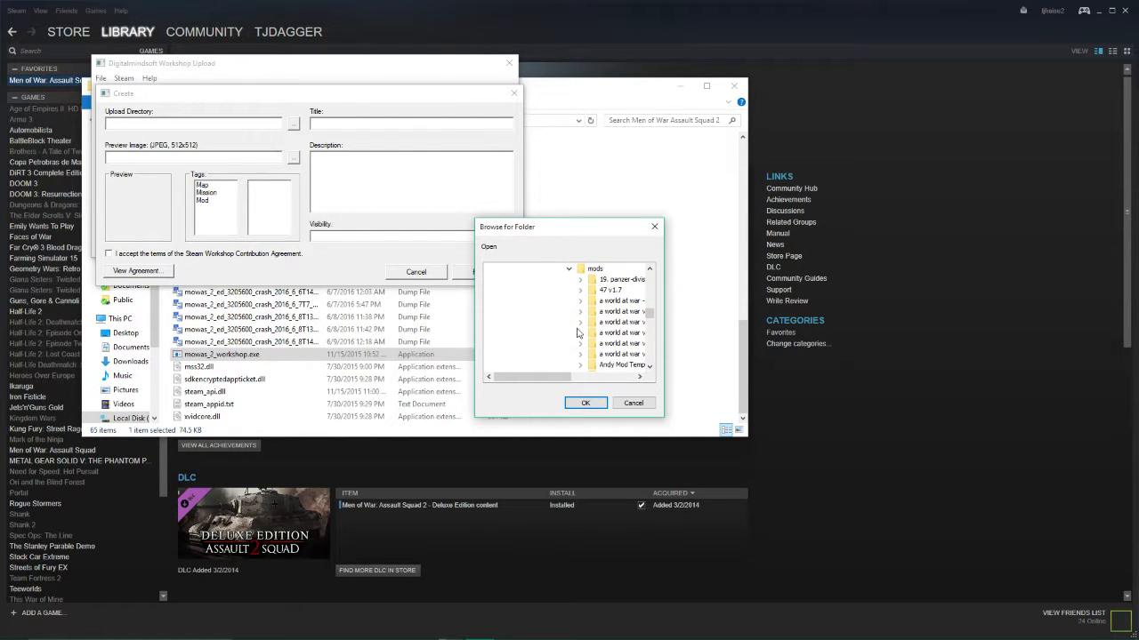
scroll(down, 3)
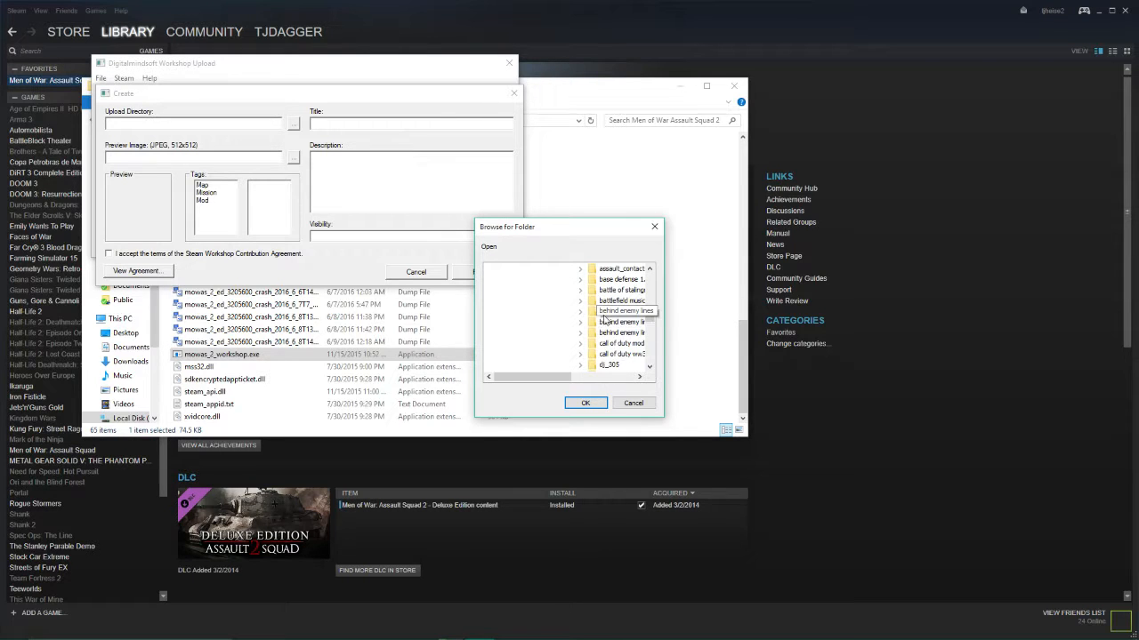
scroll(down, 3)
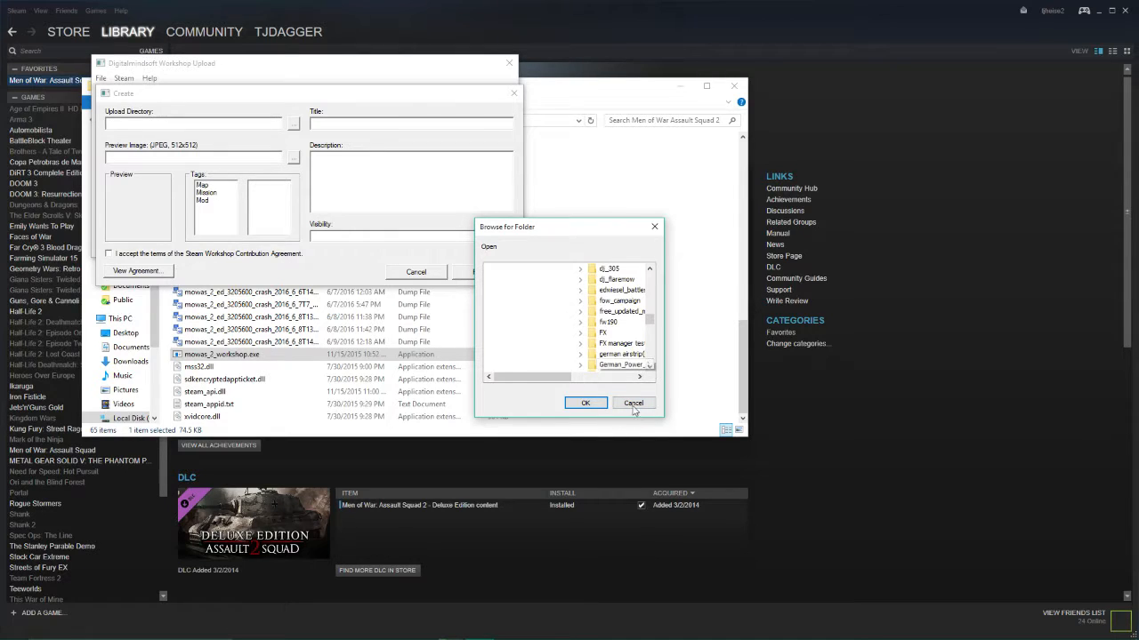
click(633, 403)
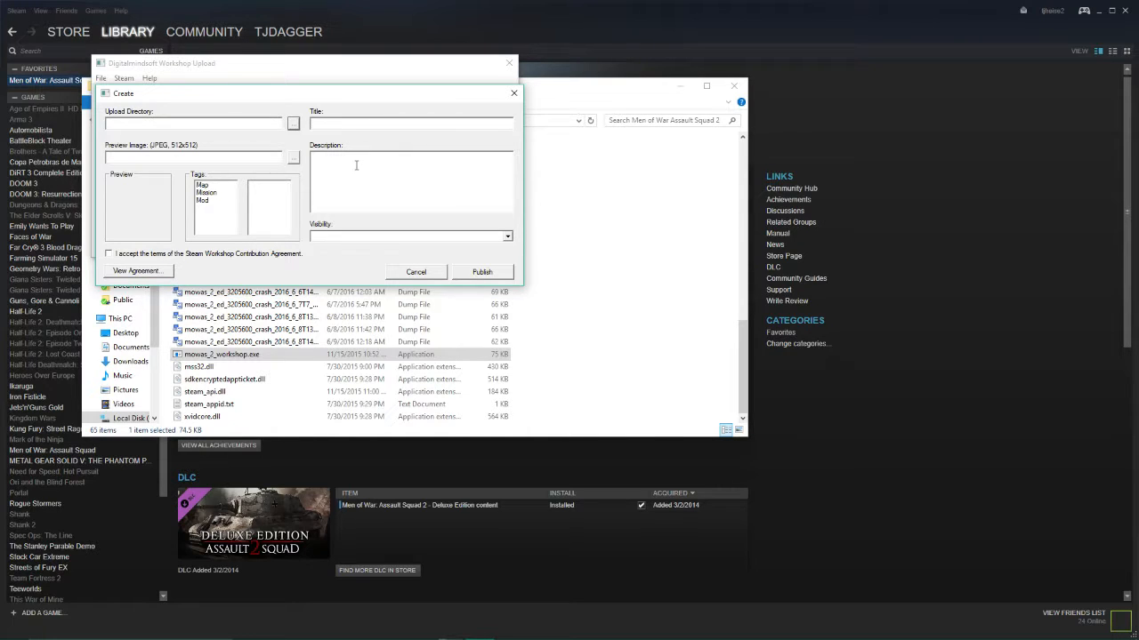
mouse_move(562, 237)
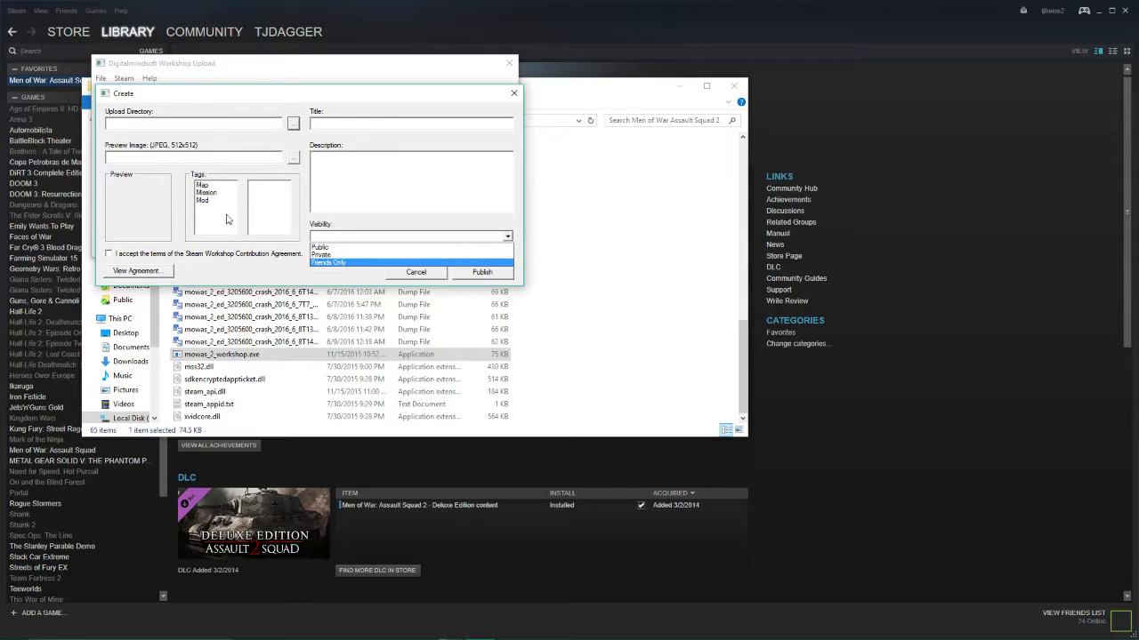
click(409, 235)
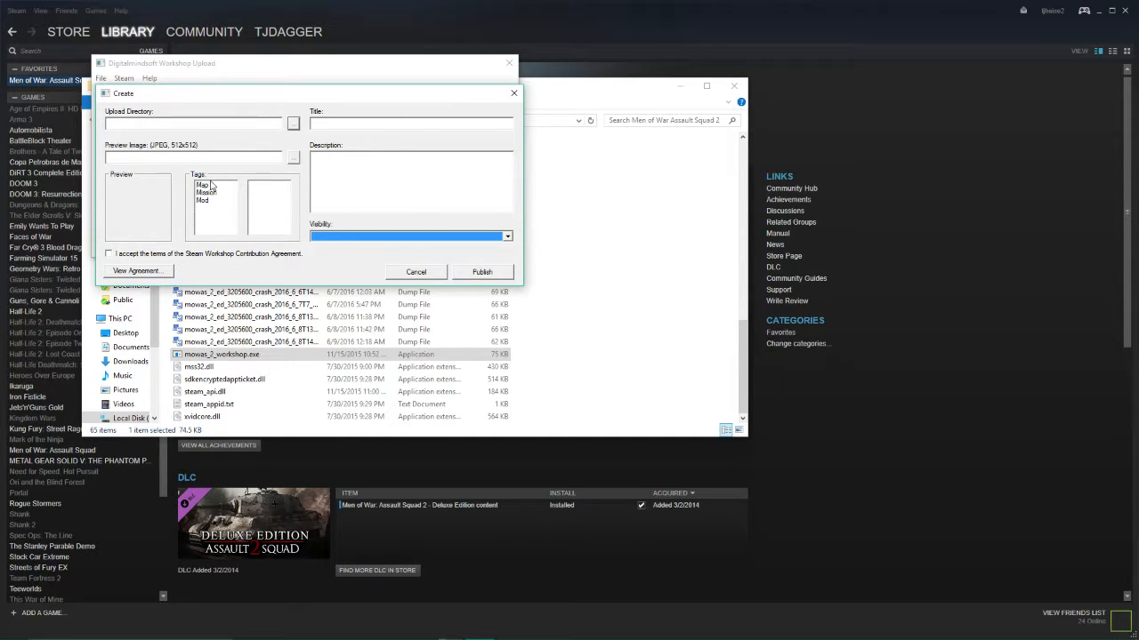
click(199, 185)
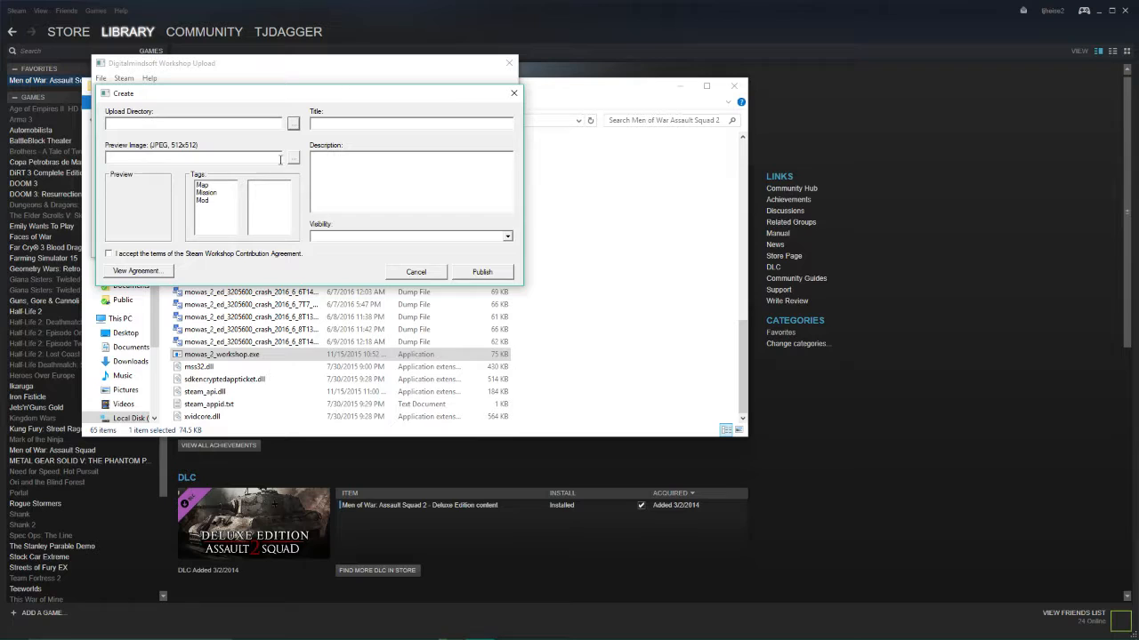
click(293, 159)
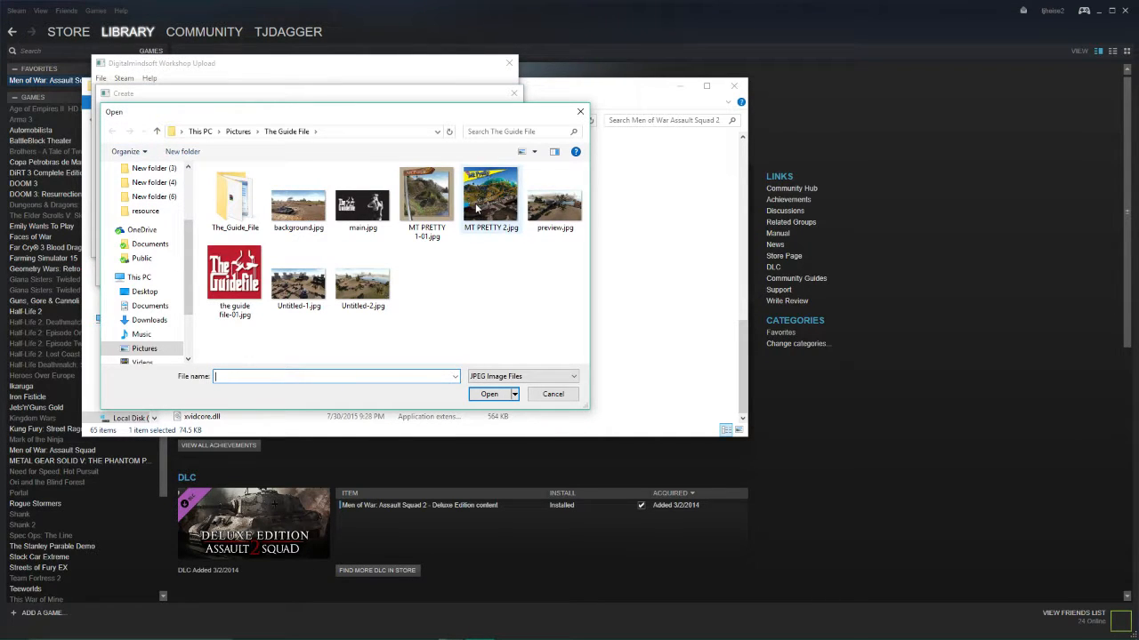
mouse_move(477, 209)
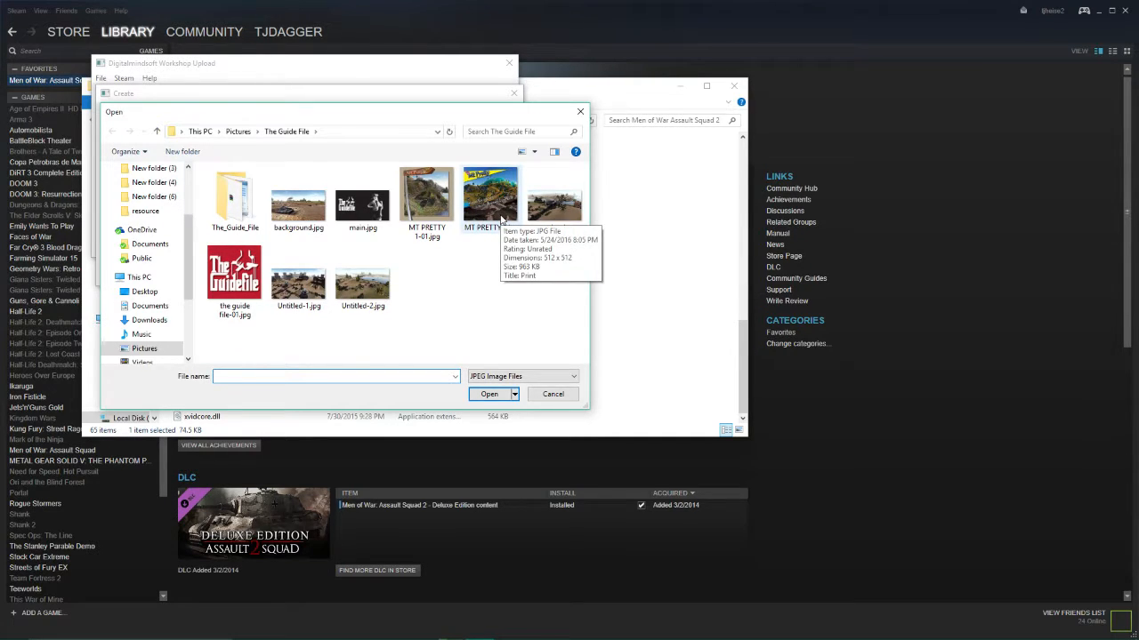
mouse_move(543, 360)
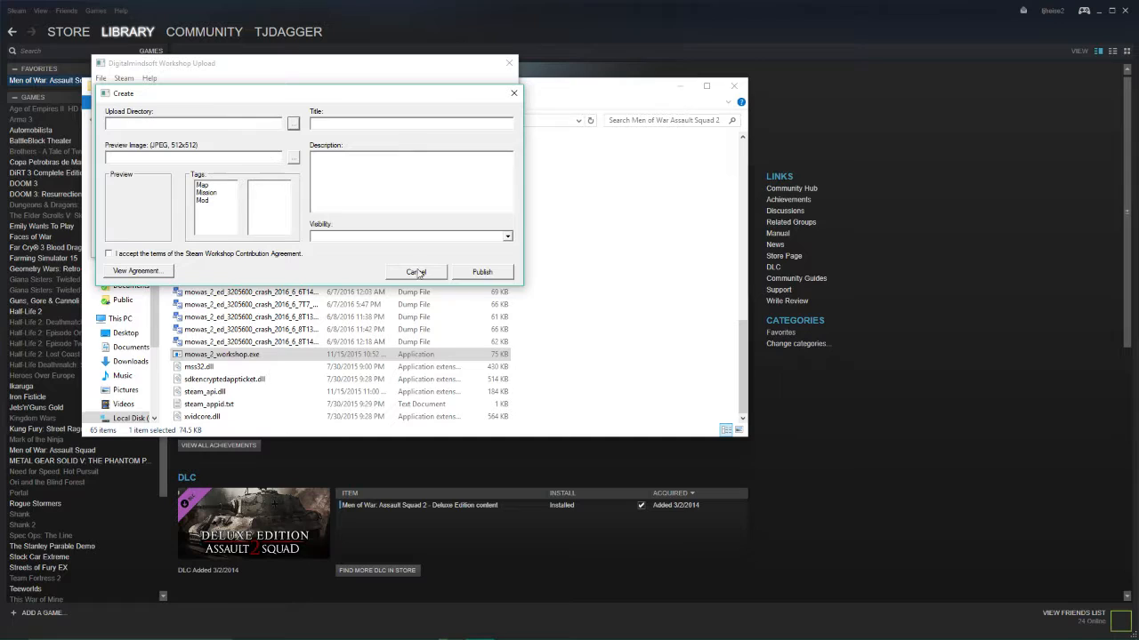
mouse_move(467, 272)
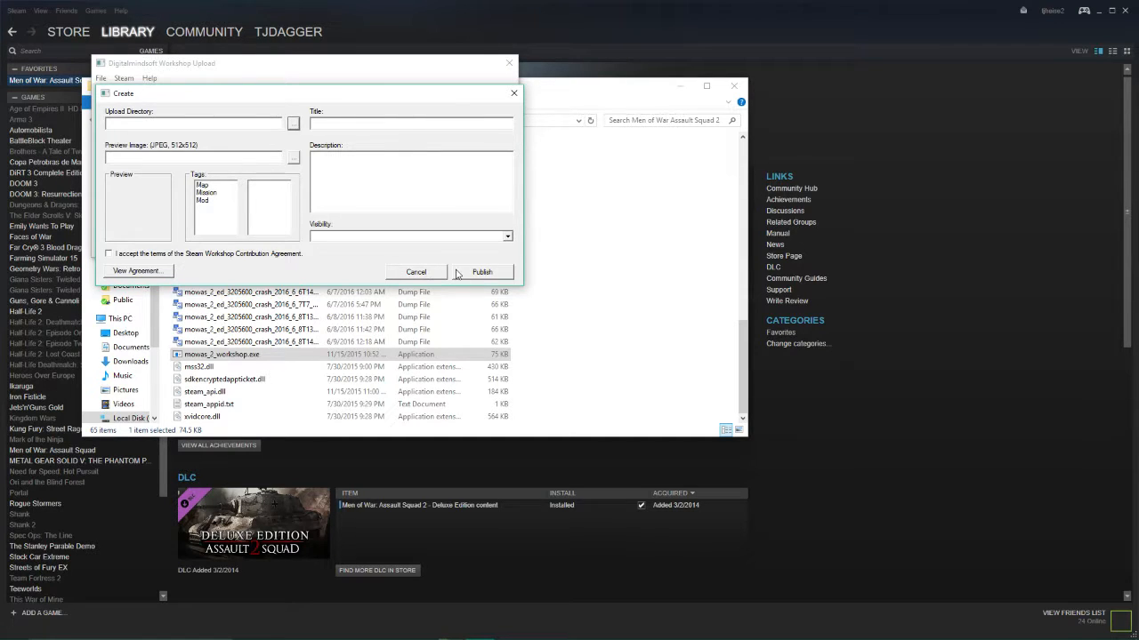
mouse_move(170, 161)
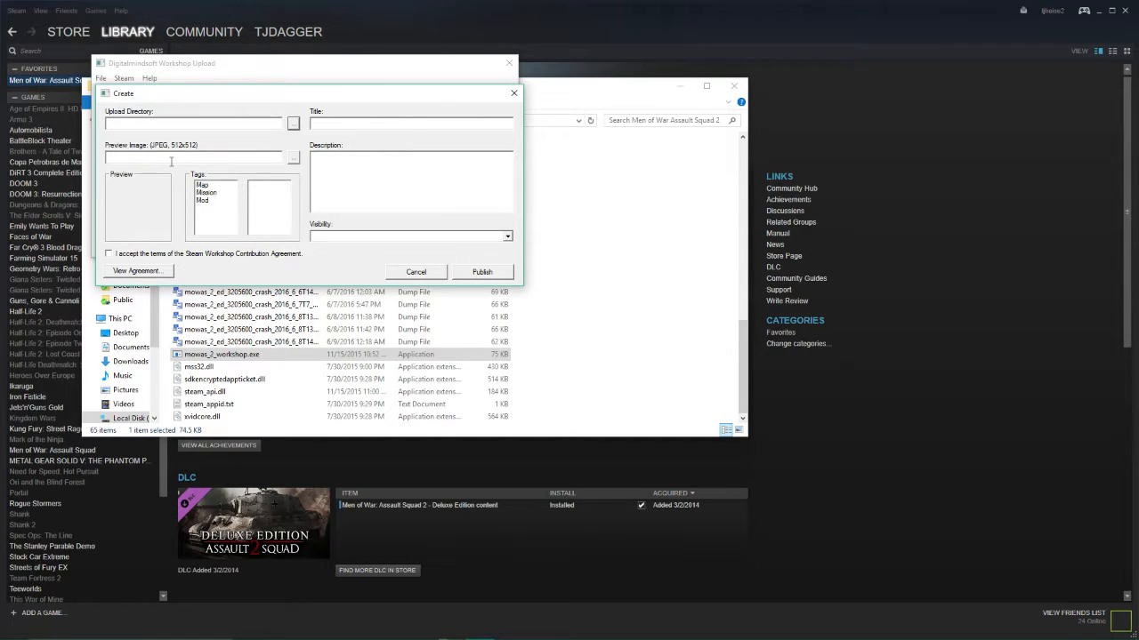
mouse_move(252, 151)
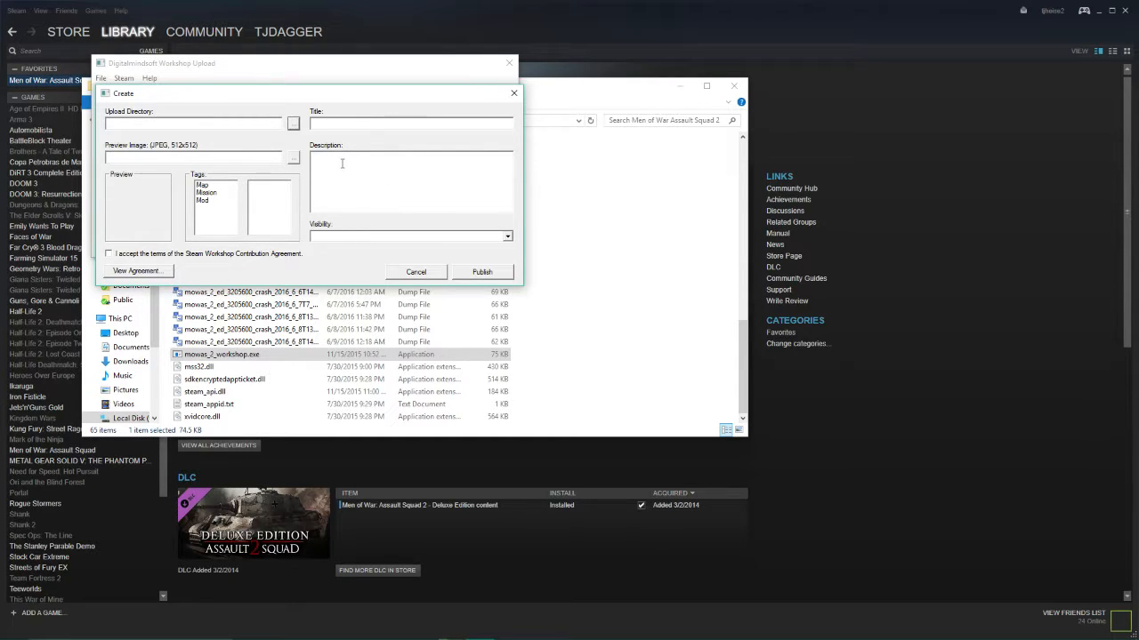
Close the Create form and Workshop Upload tool, returning to Steam's Men of War Assault Squad 2 page.
text(th)
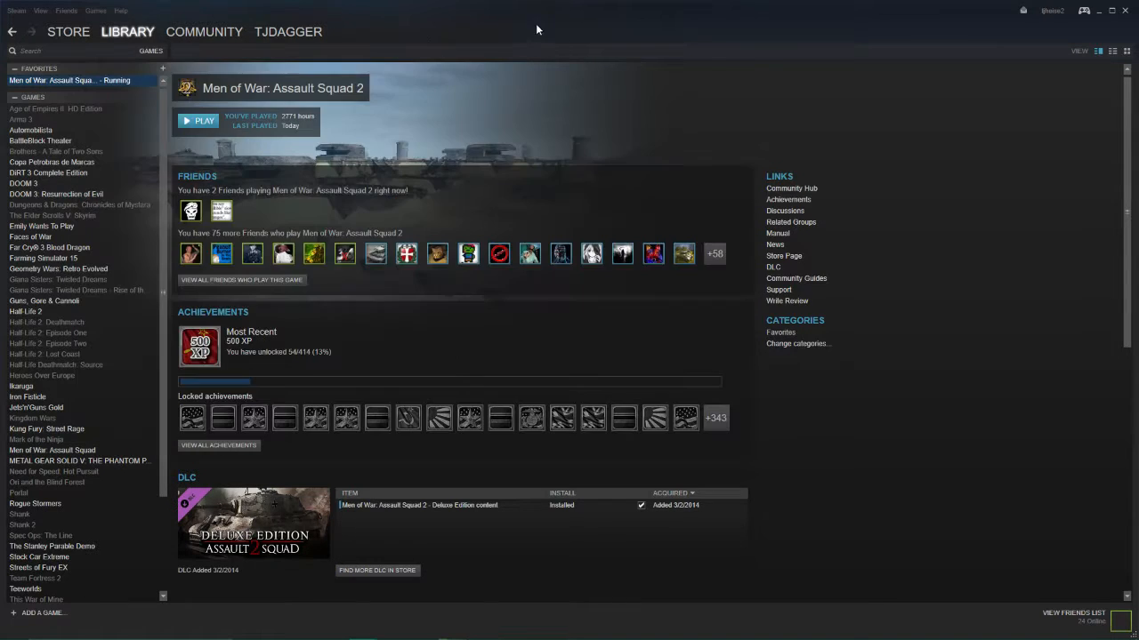
Open the Friend Activity page from the username tab at the top of Steam.
scroll(down, 3)
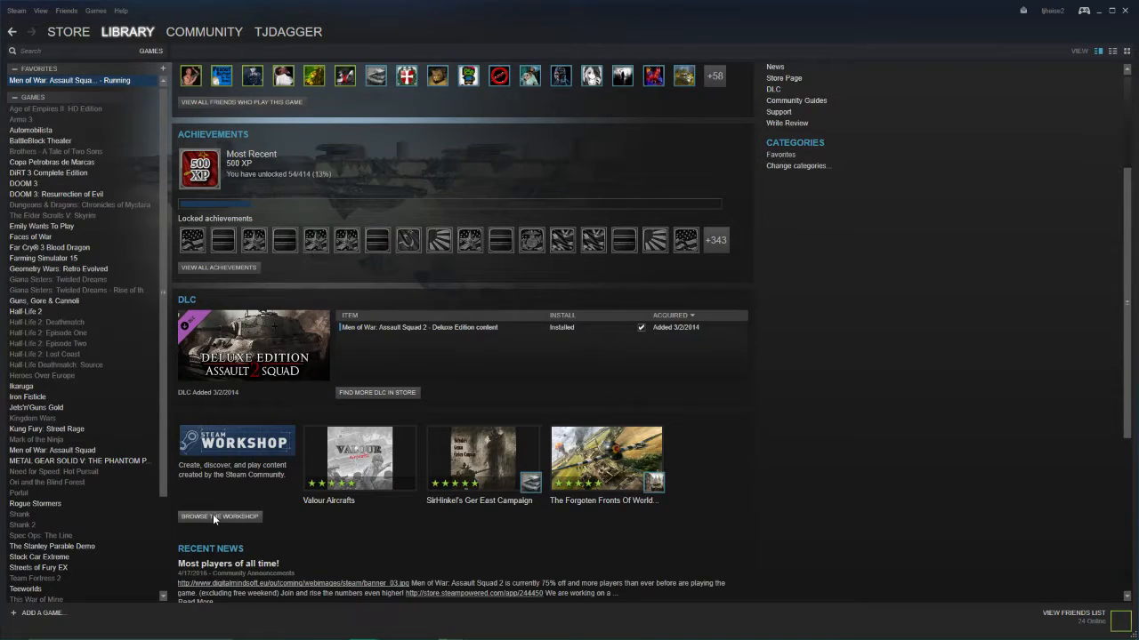
click(284, 31)
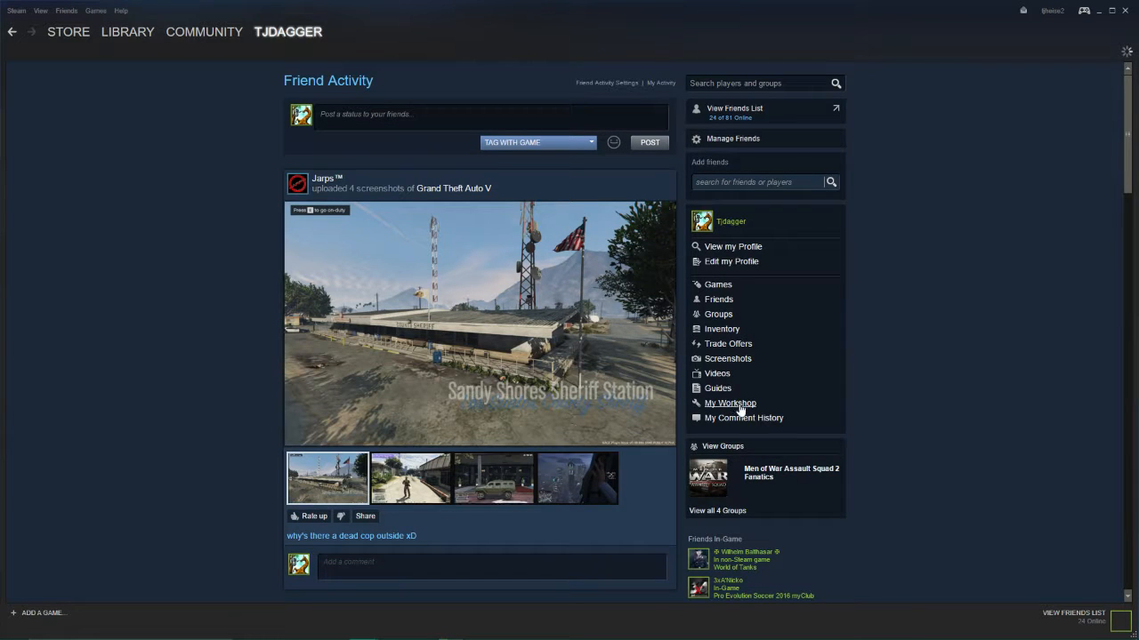
mouse_move(630, 411)
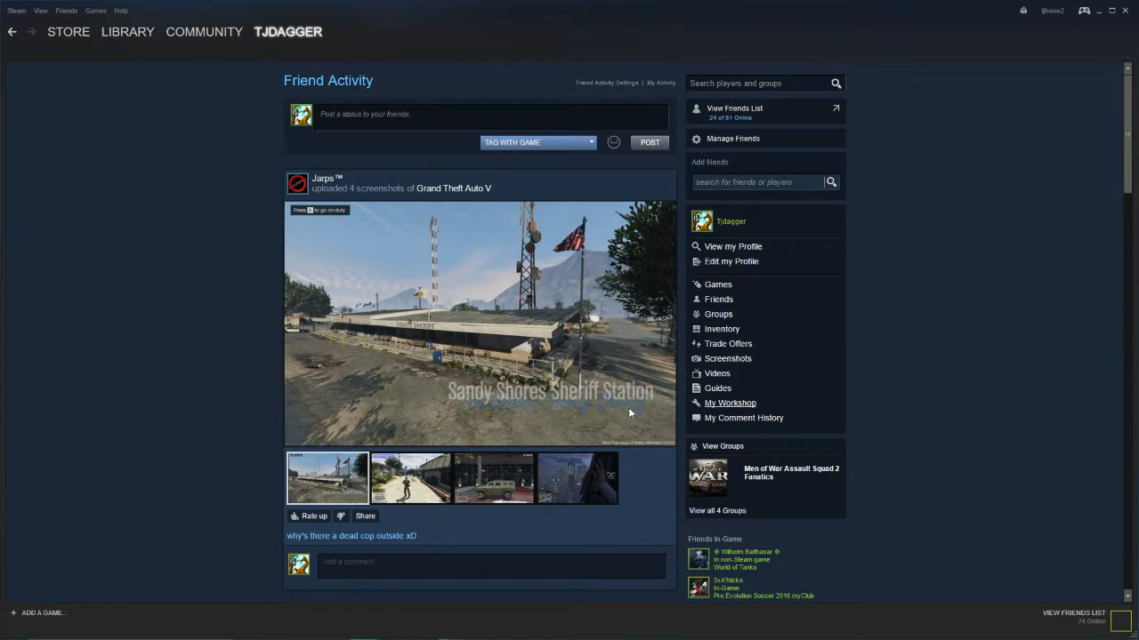
click(730, 402)
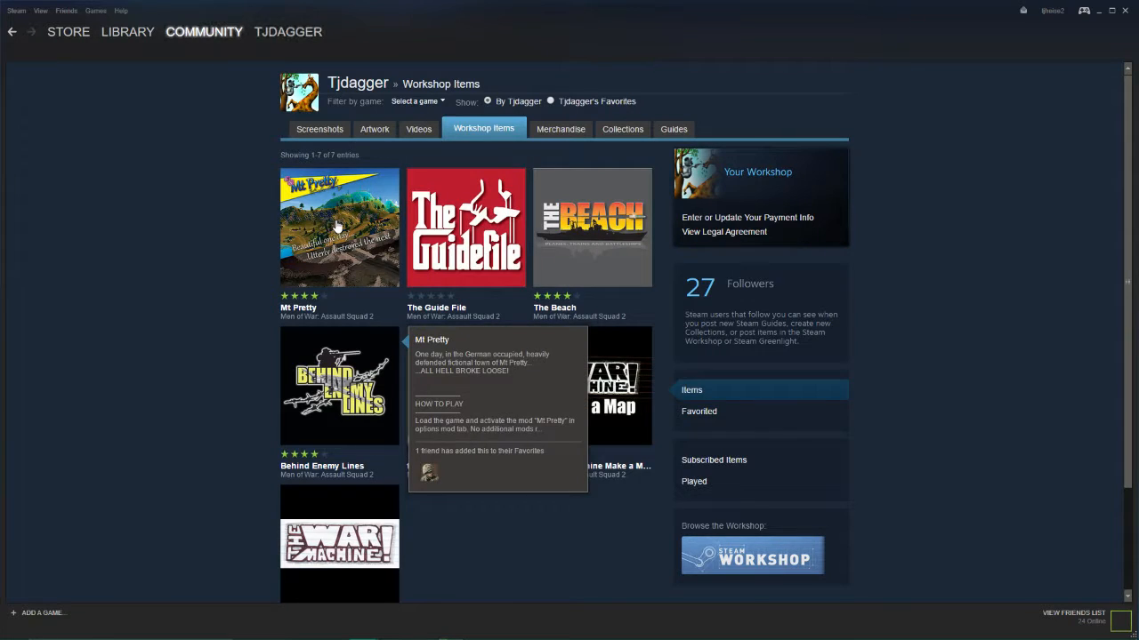
click(338, 227)
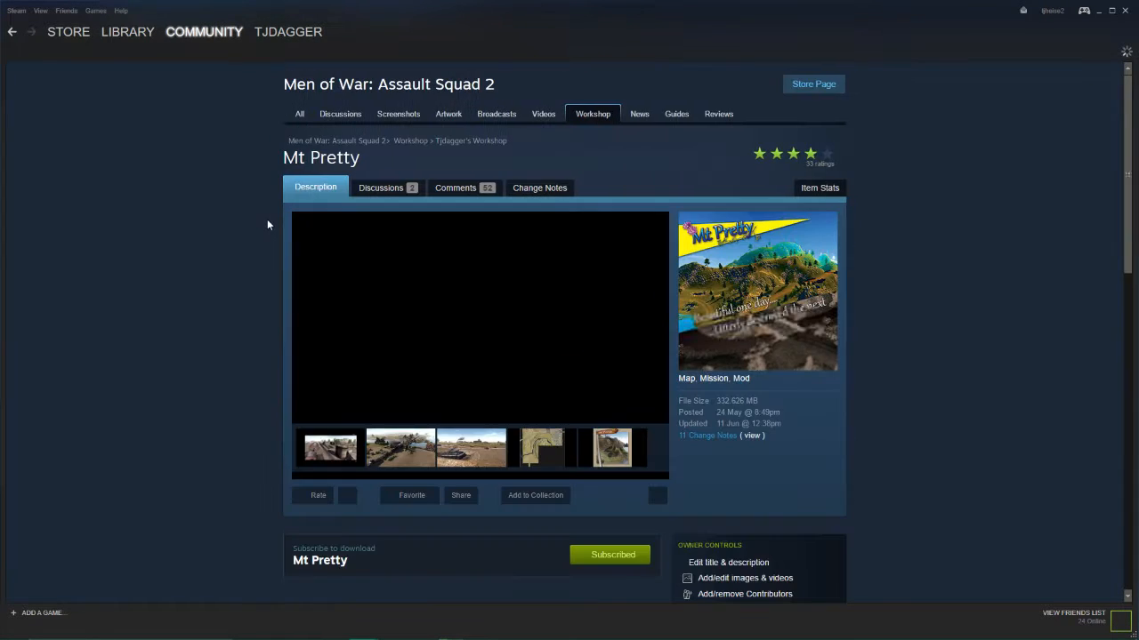
scroll(down, 3)
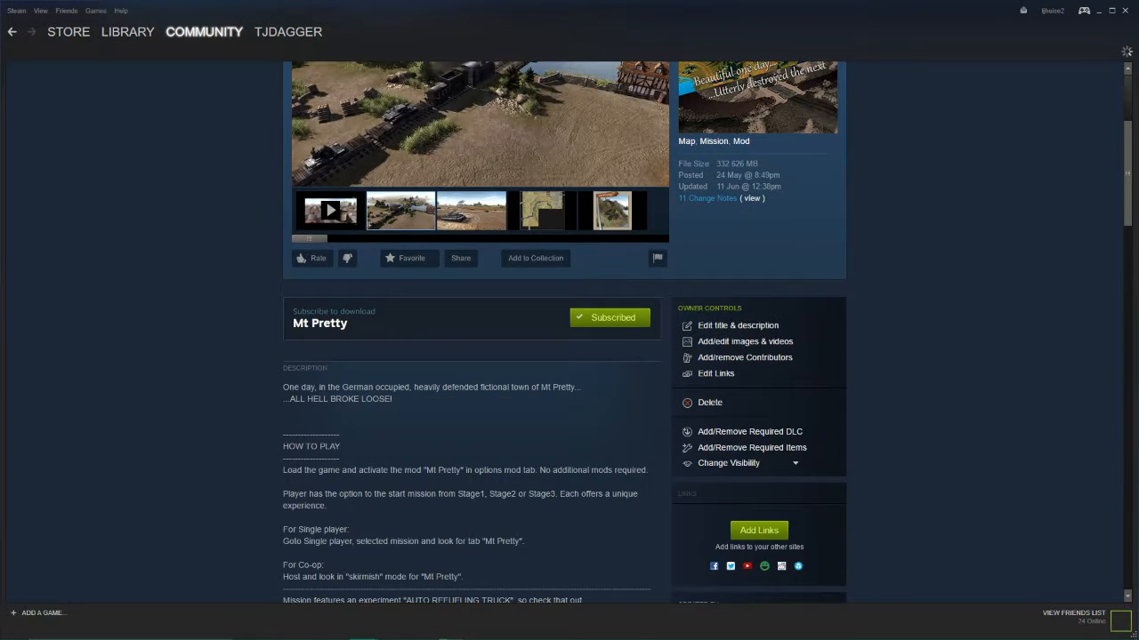
scroll(up, 3)
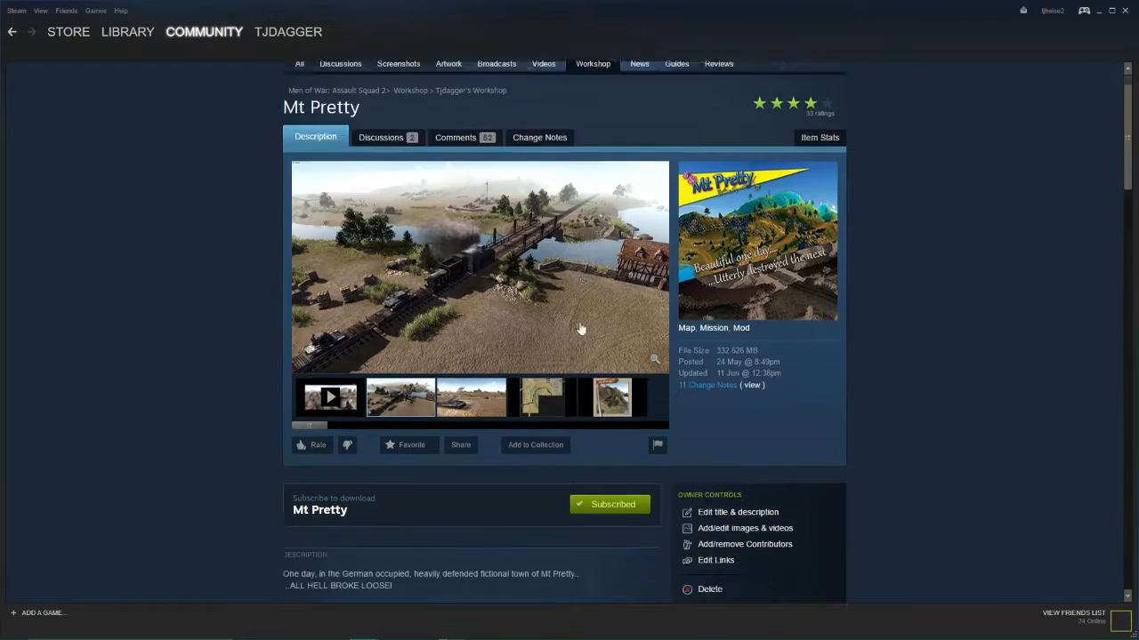
scroll(down, 3)
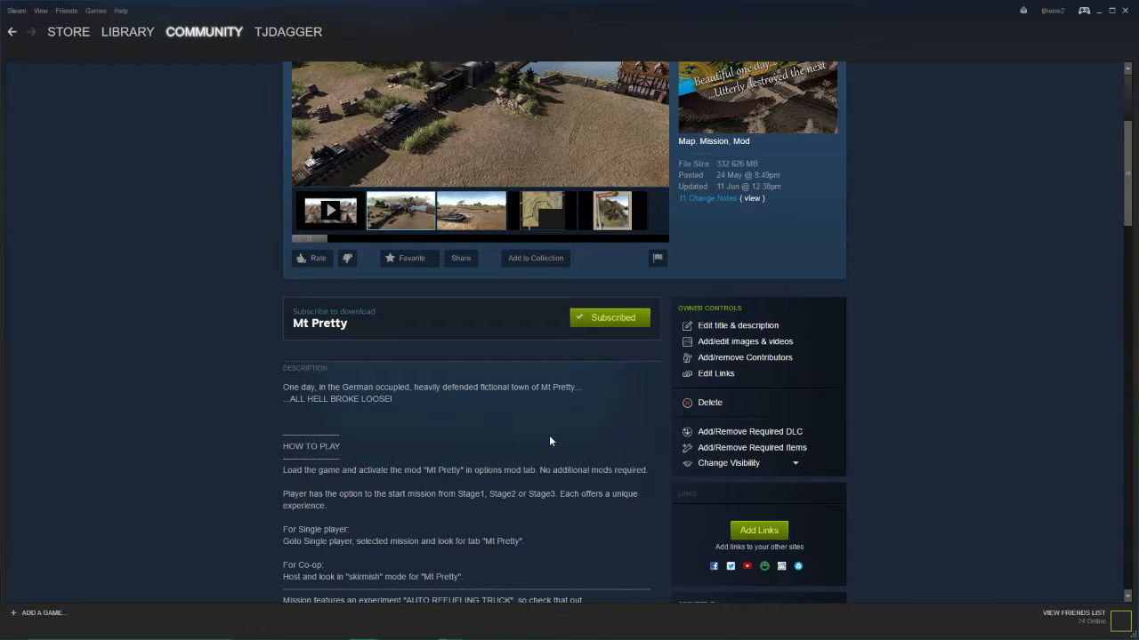
mouse_move(271, 16)
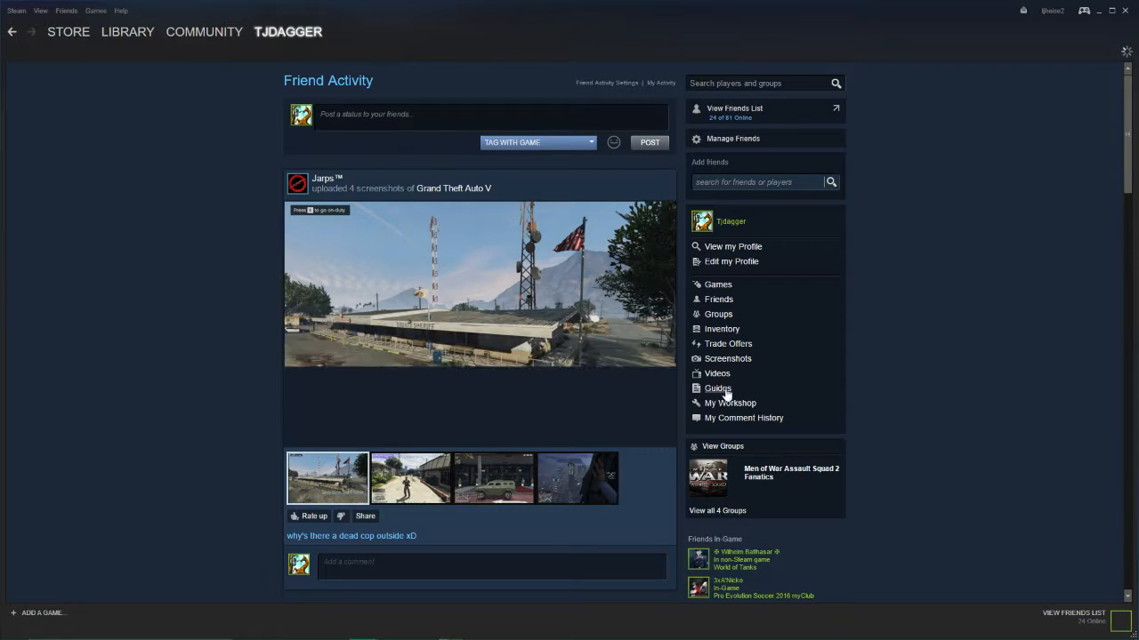
Go to My Workshop and open the Mt Pretty item's page.
click(730, 403)
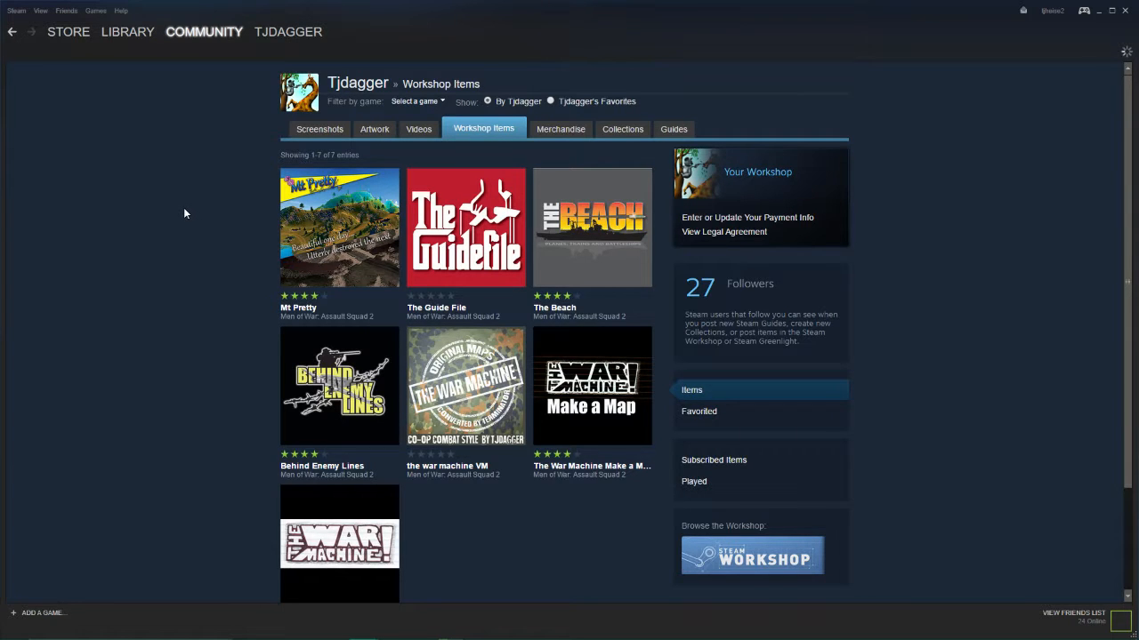
click(339, 226)
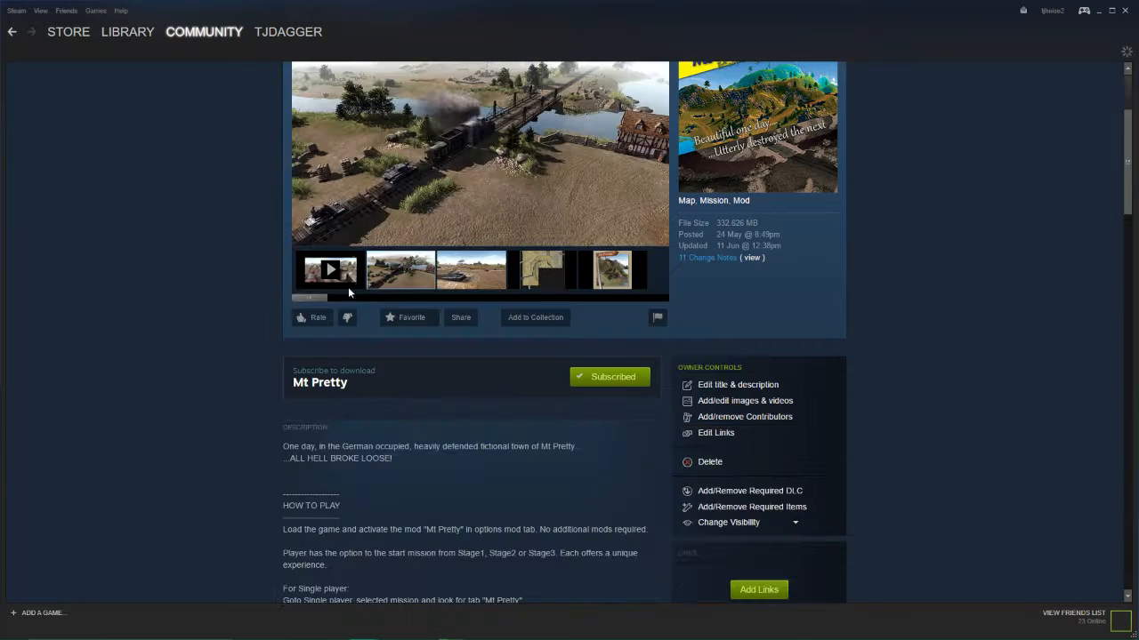
mouse_move(724, 403)
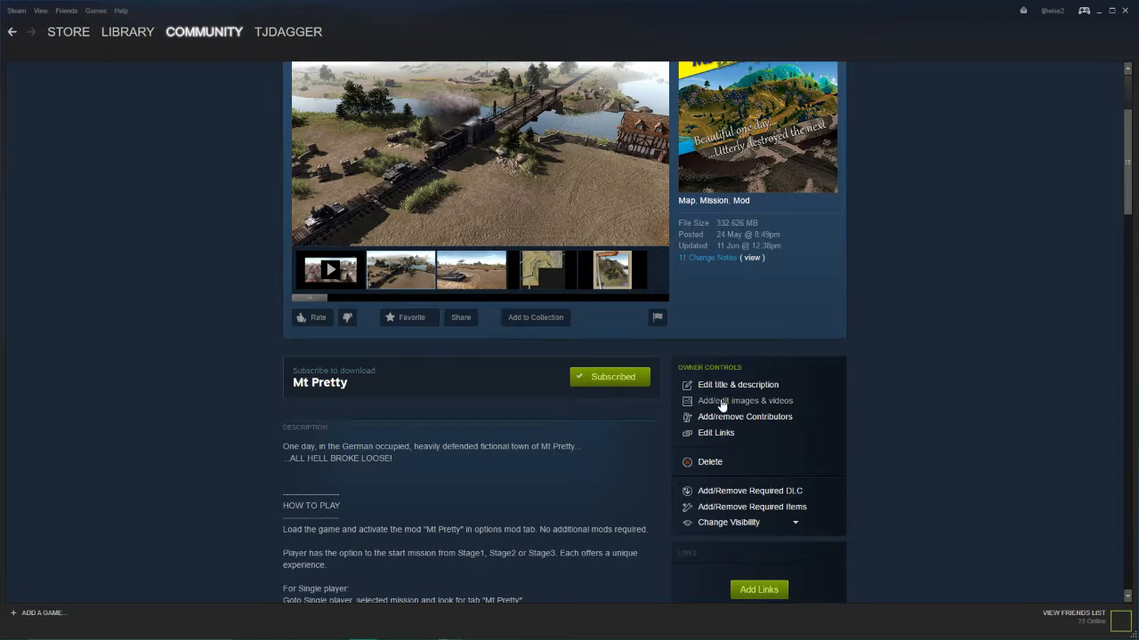
mouse_move(720, 386)
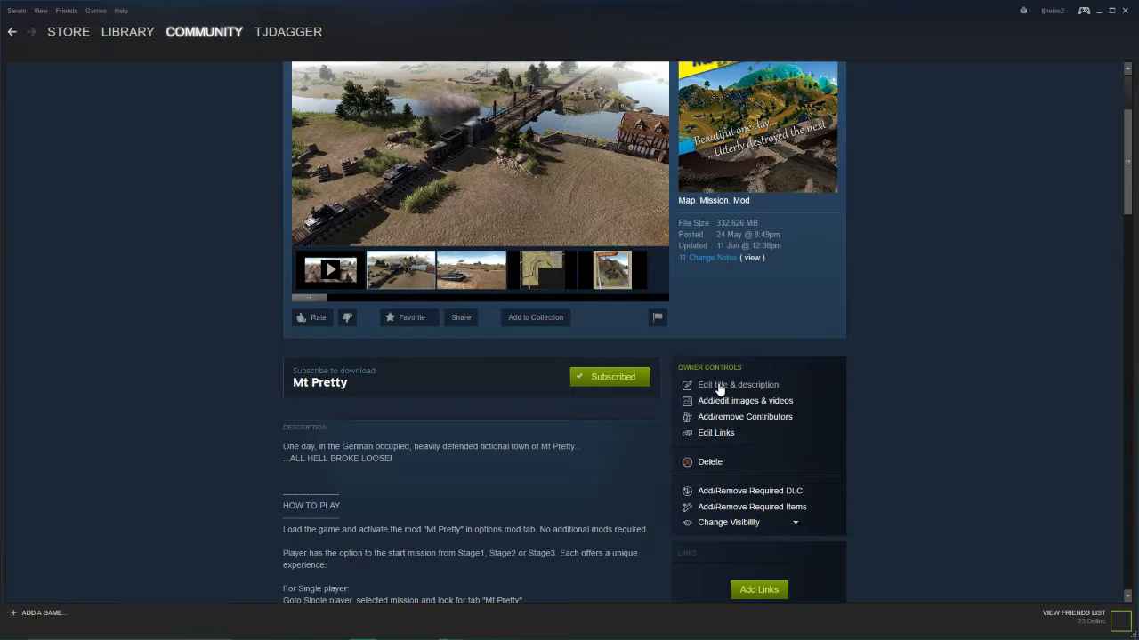
click(738, 384)
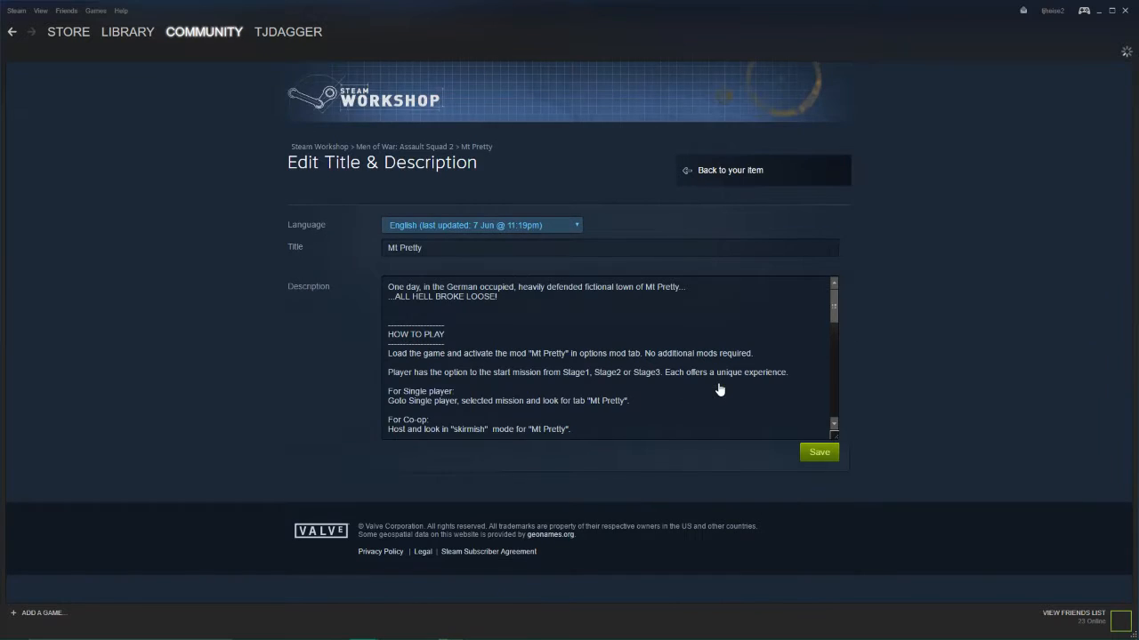
mouse_move(835, 308)
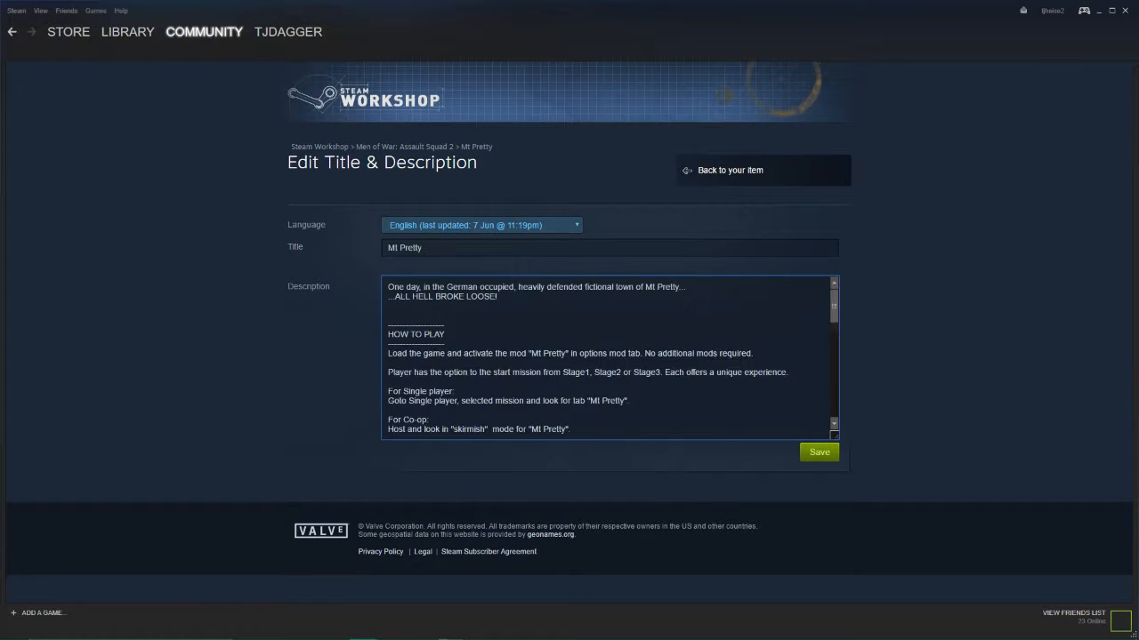
mouse_move(707, 204)
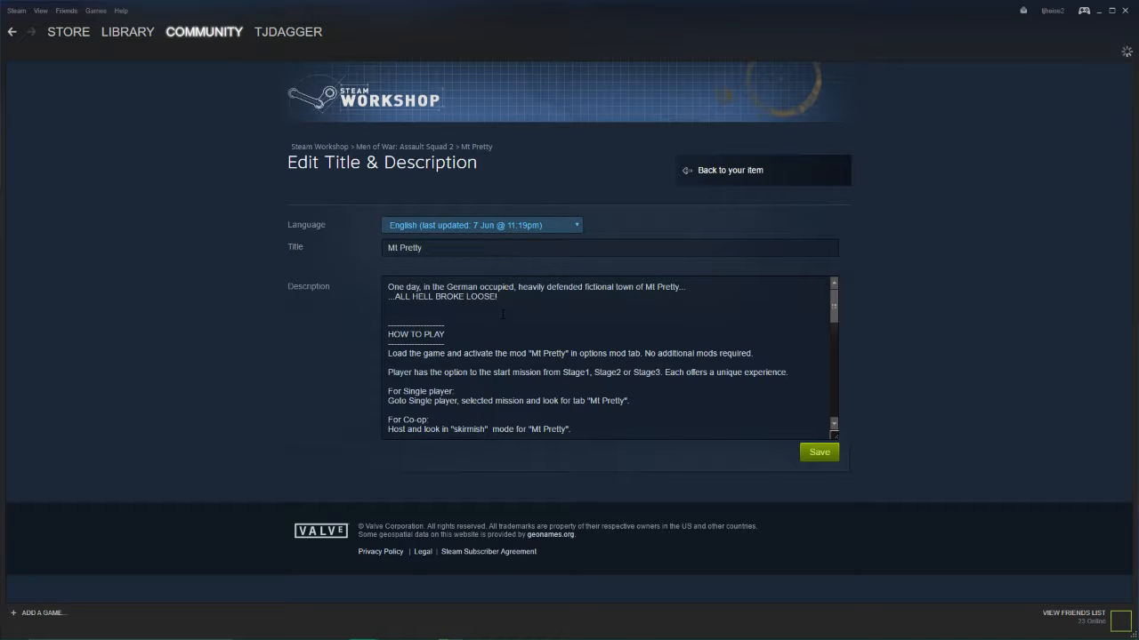
click(727, 170)
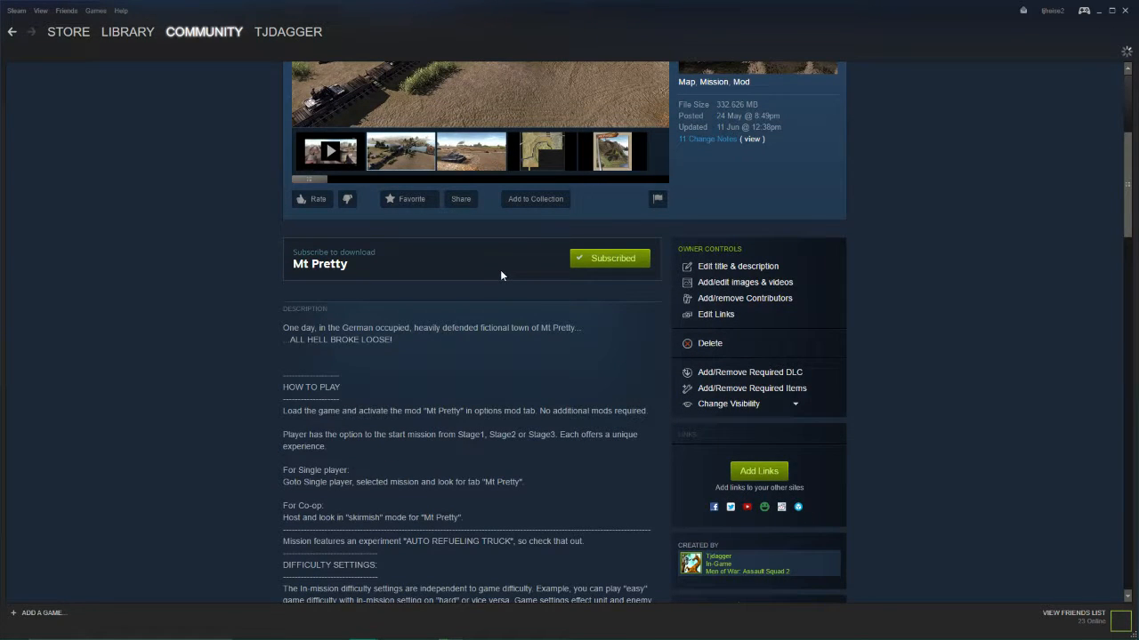
Open Add/edit images & videos for Mt Pretty, listing one video and four images.
click(745, 282)
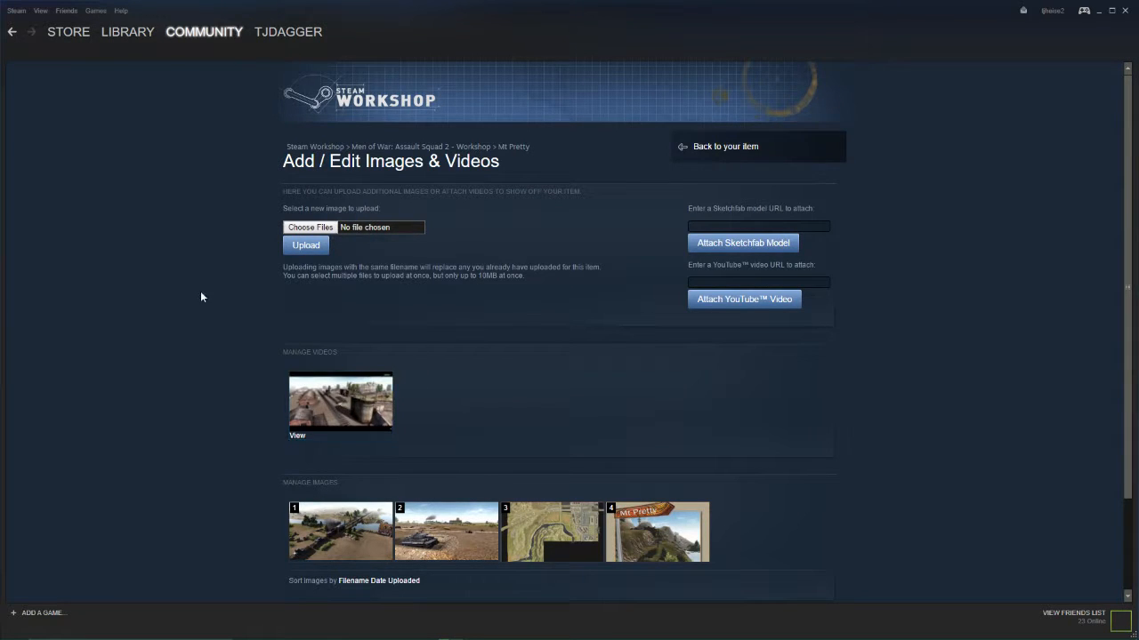
scroll(down, 3)
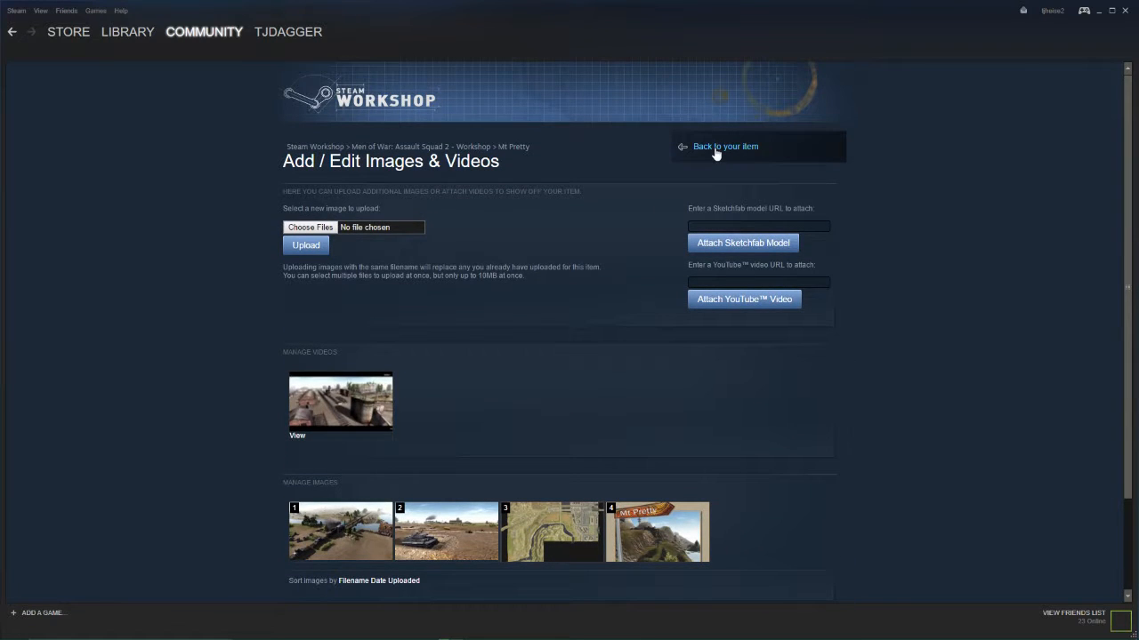
mouse_move(218, 327)
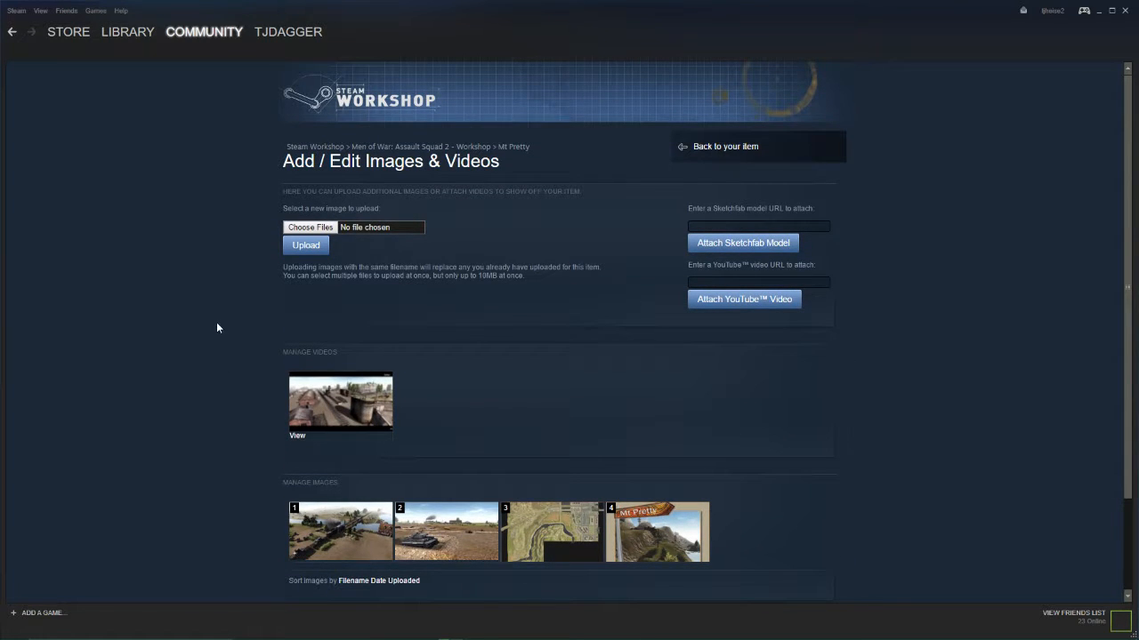
Go back to the Mt Pretty item page and scroll through its description and owner controls.
click(725, 146)
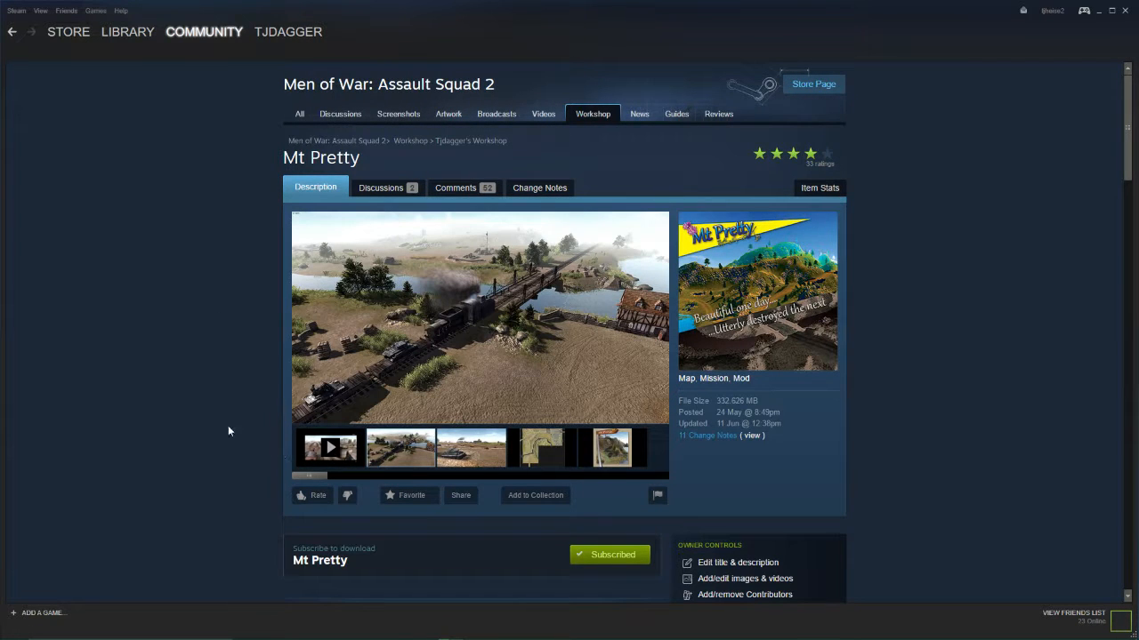
mouse_move(768, 318)
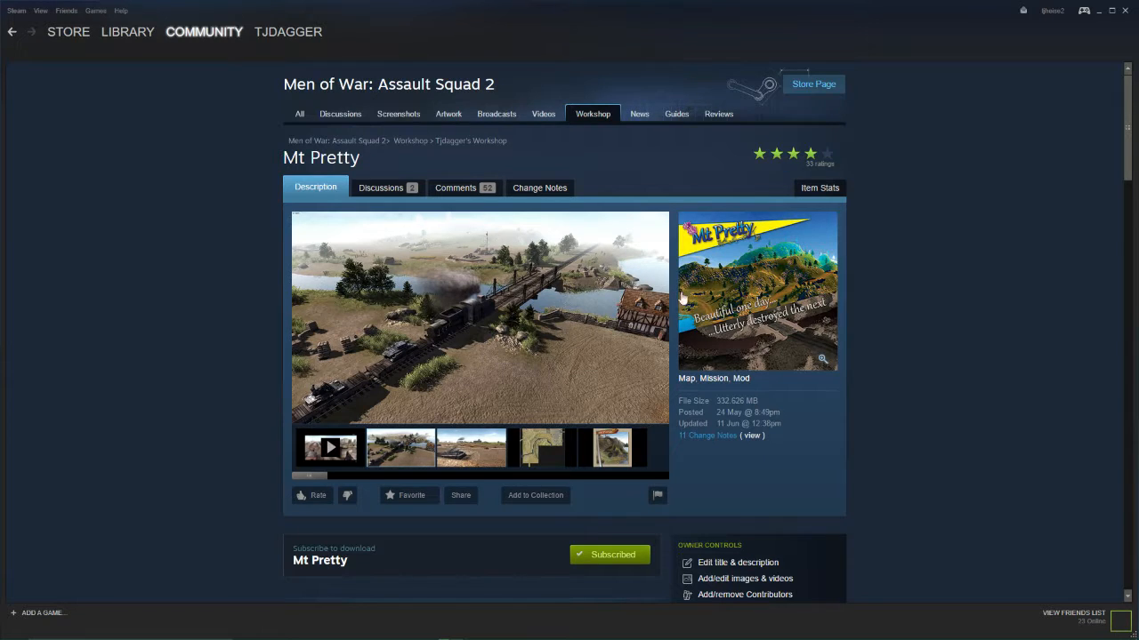
scroll(down, 3)
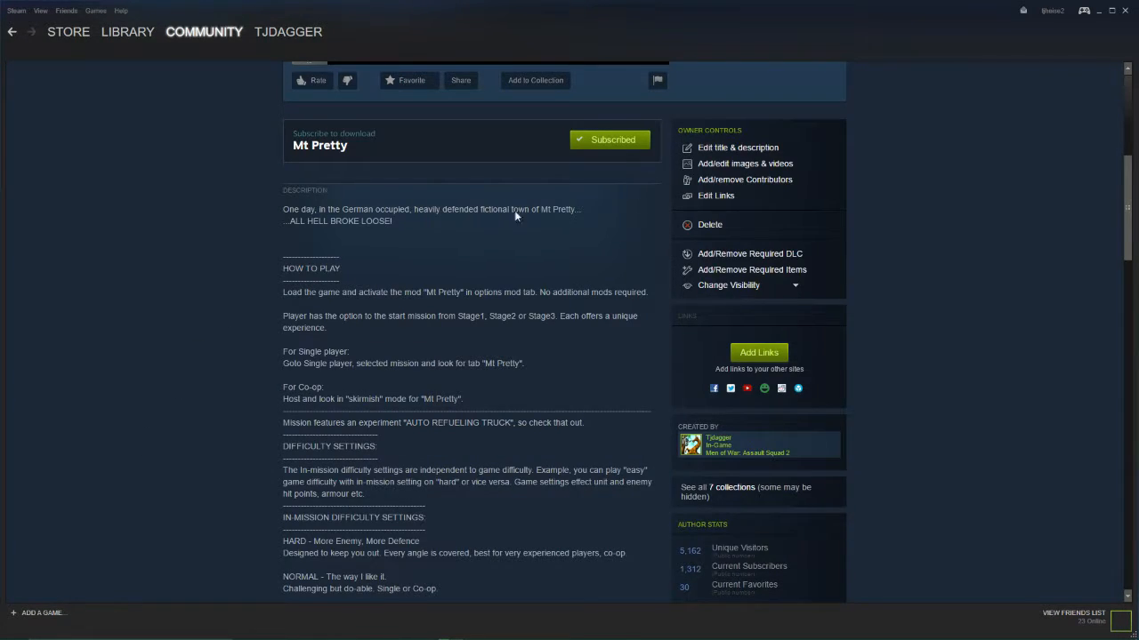
scroll(down, 3)
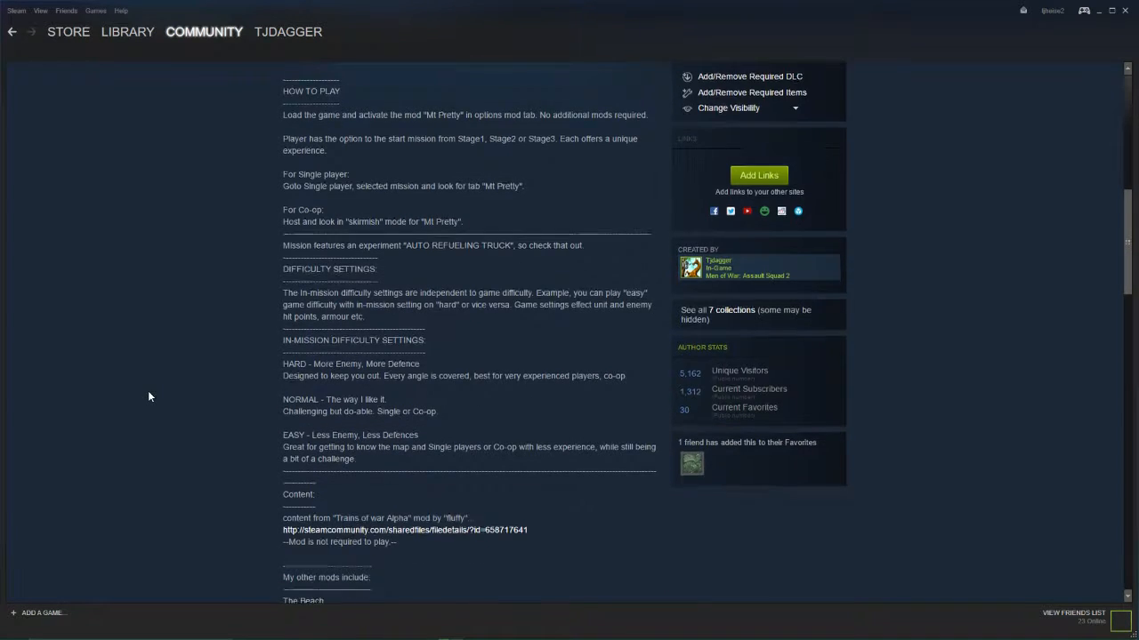
scroll(up, 3)
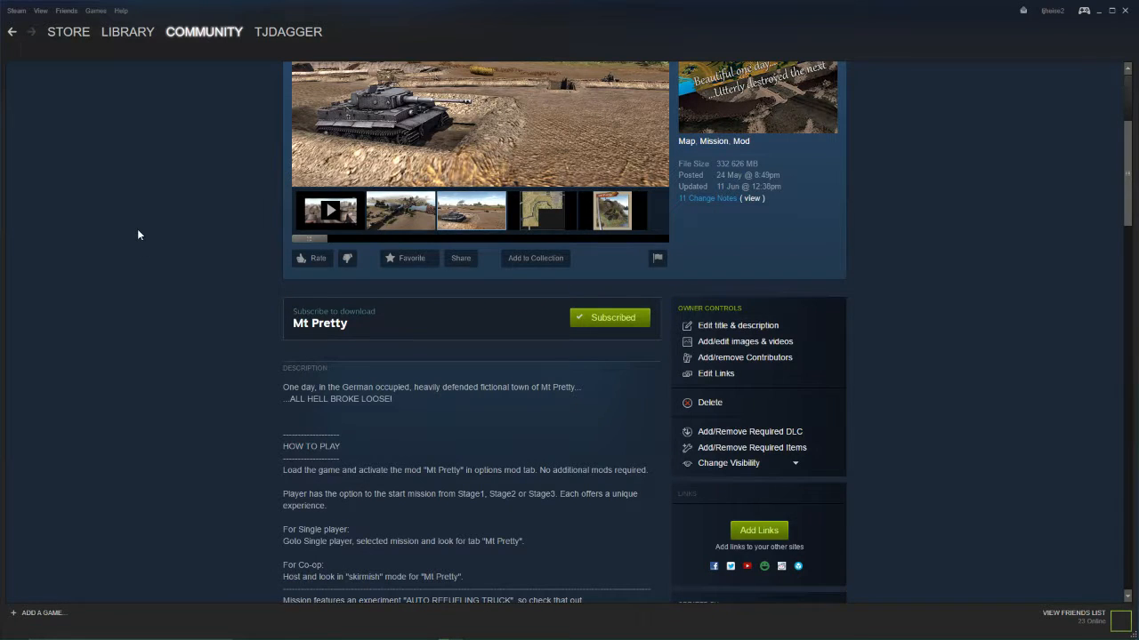